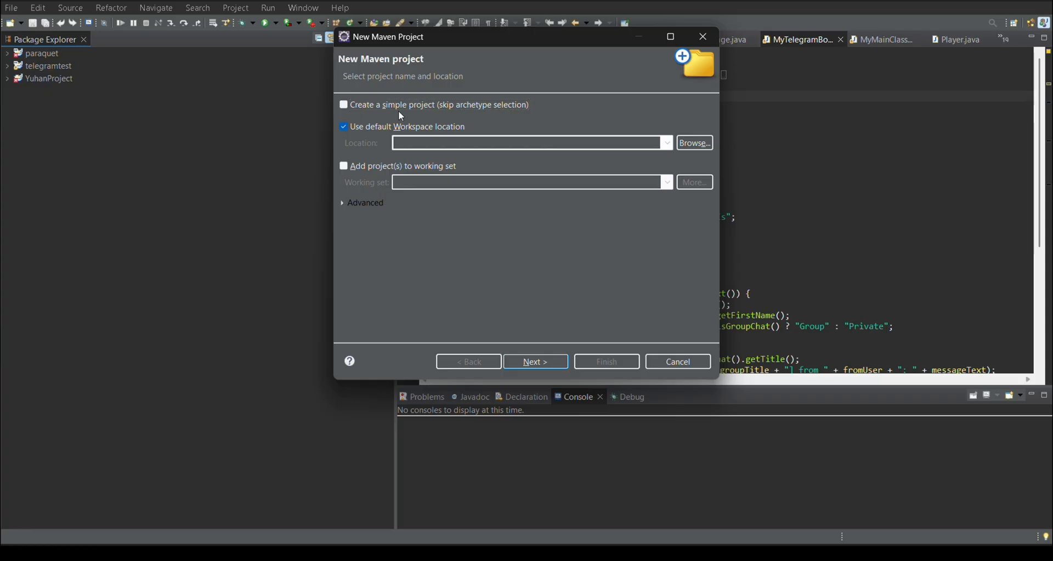
Enter group id com.test.telegram, artifact telegram and name Telegram Test, then finish the wizard.
click(535, 361)
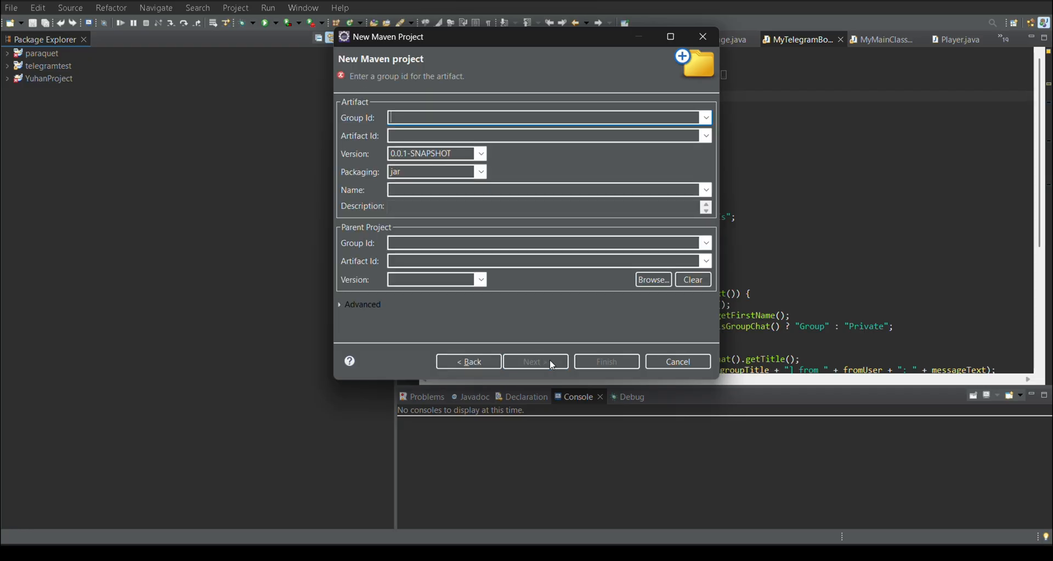
text(com.)
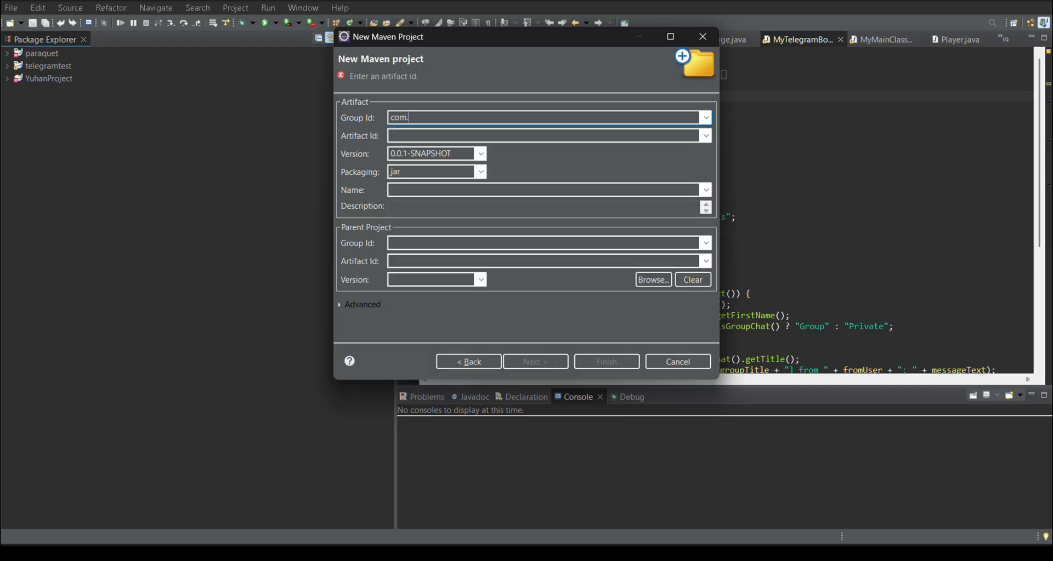
text(test.telegra)
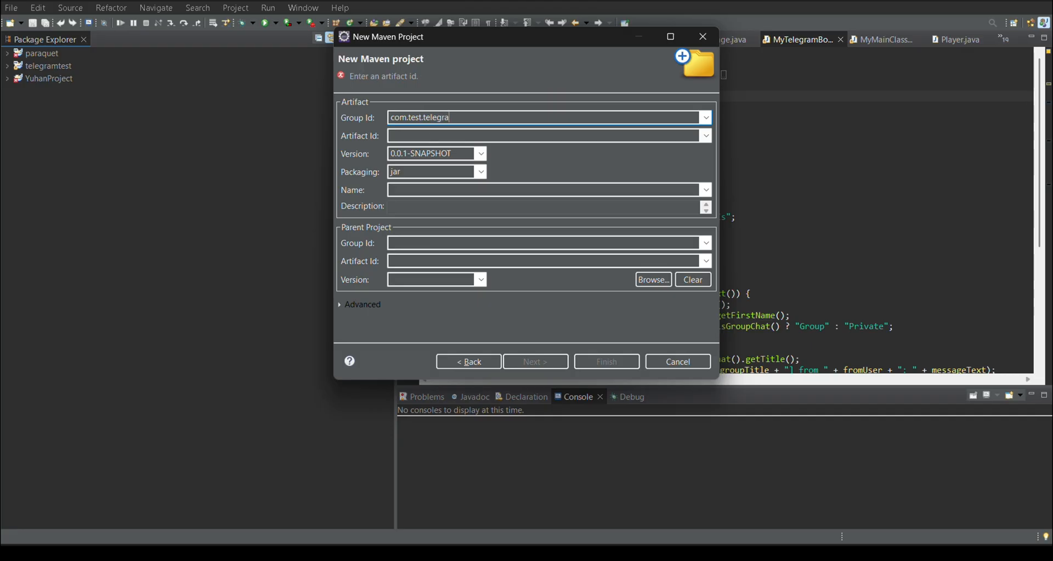
text(m)
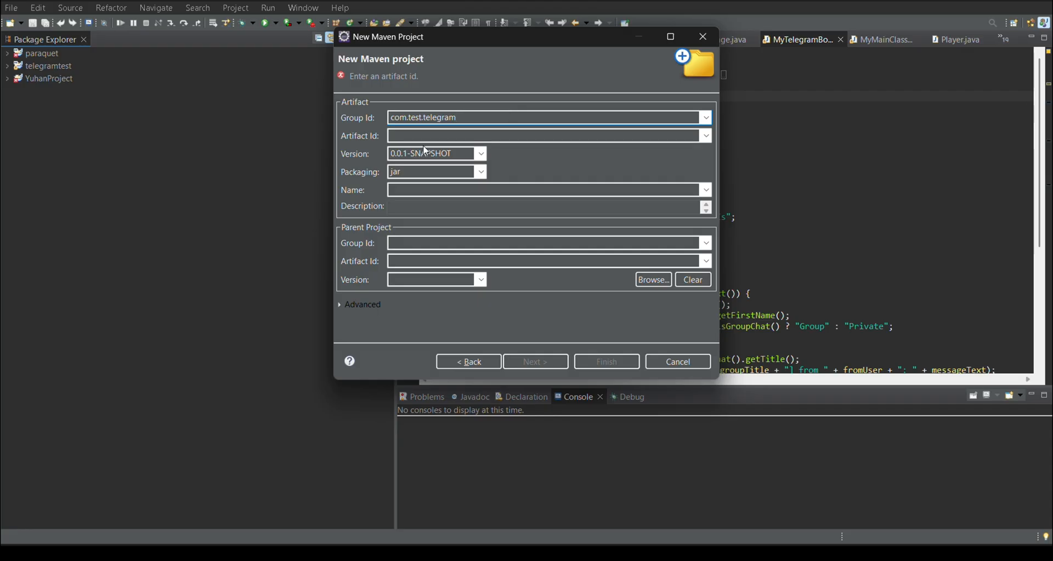
text(teleg)
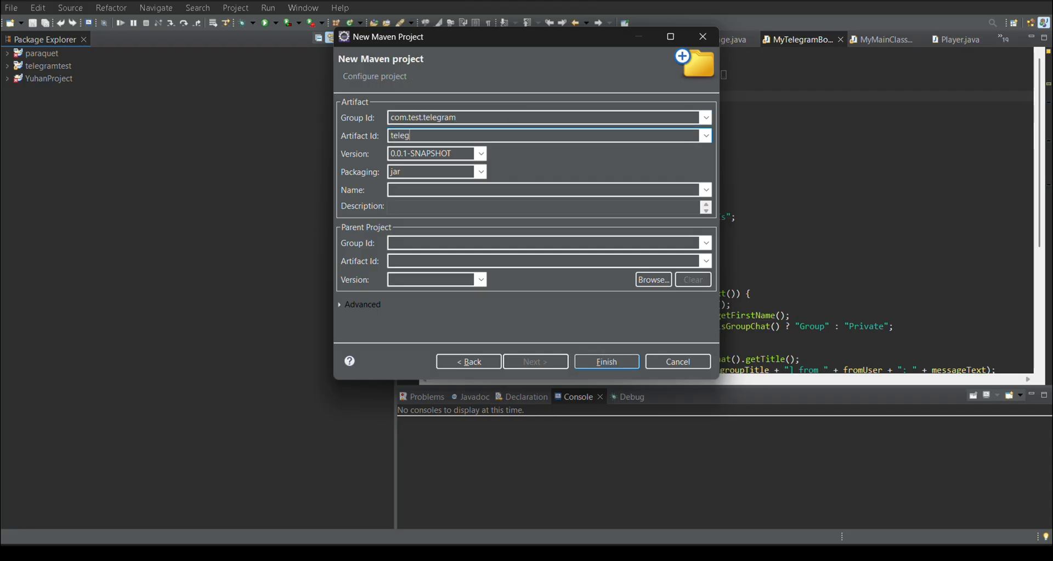
text(ram)
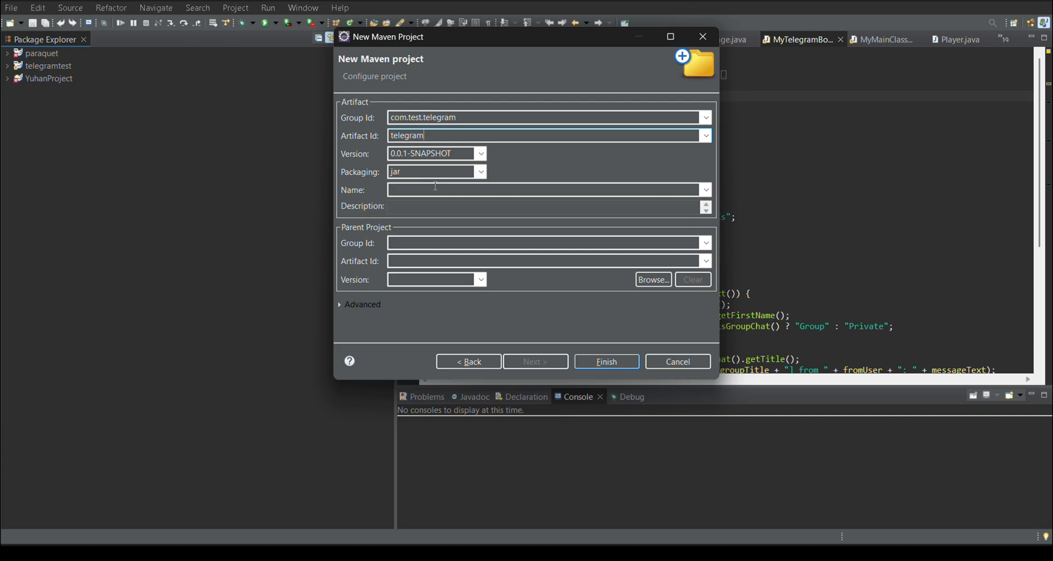
text(Telegram Test)
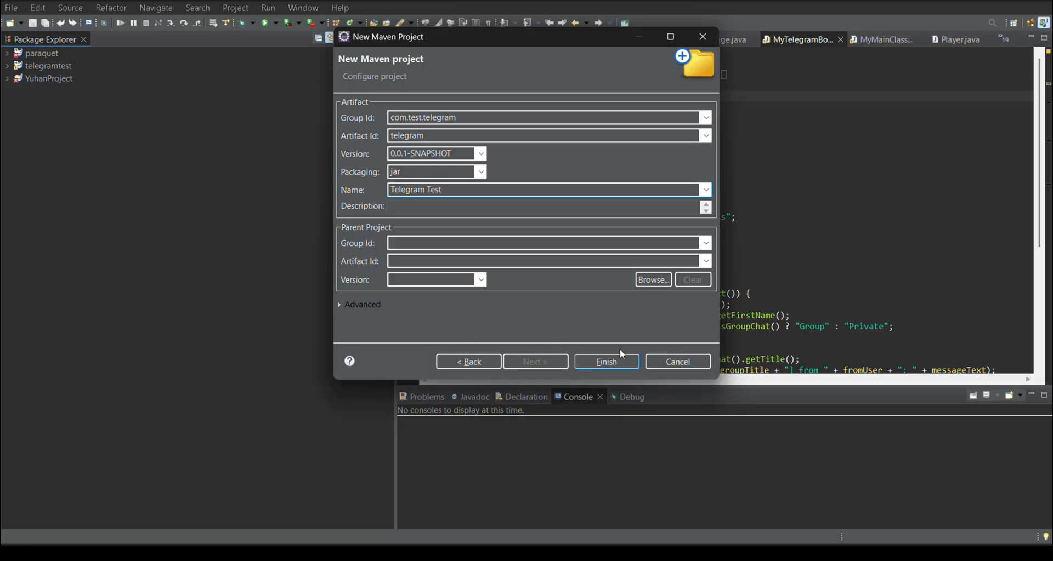
click(607, 361)
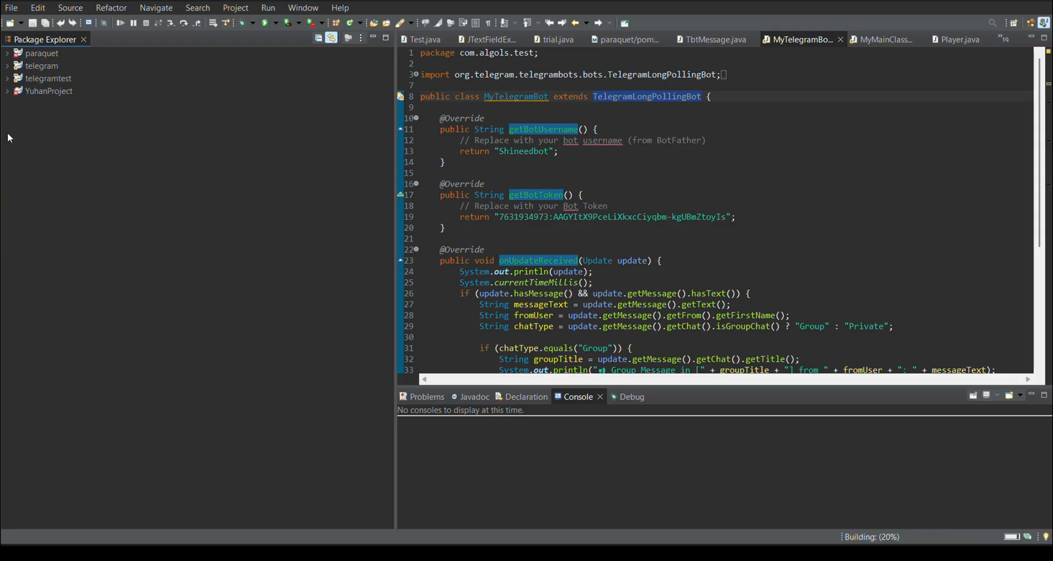
Create package com.test.telegram under the telegram project's src/main/java folder.
click(7, 66)
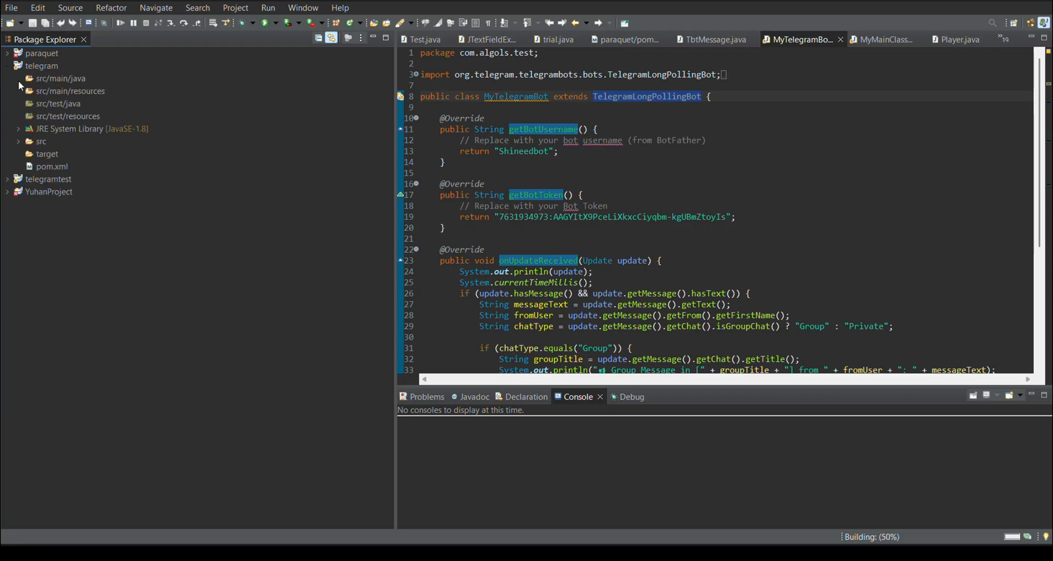
click(62, 78)
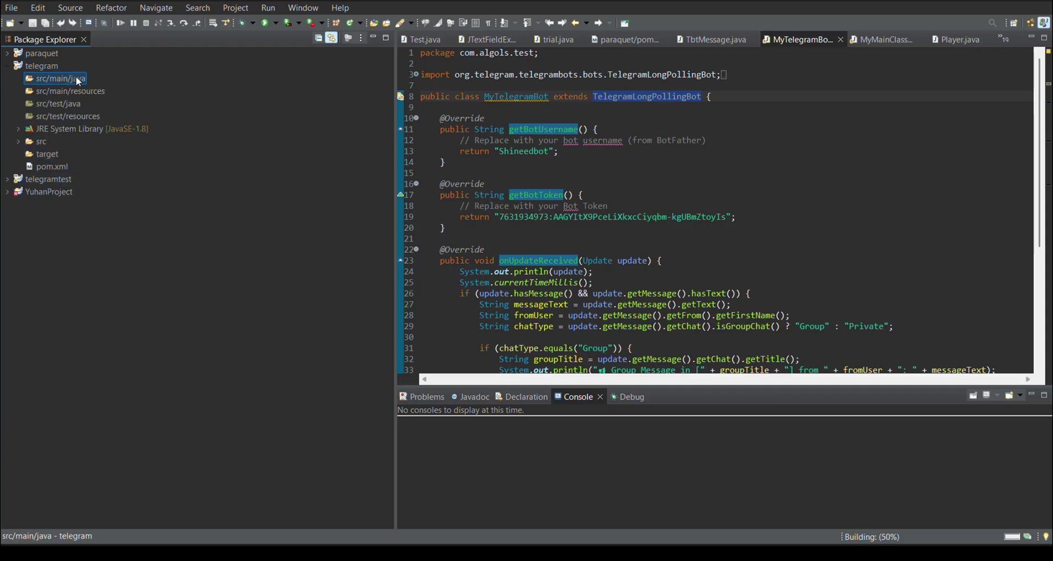
right_click(60, 78)
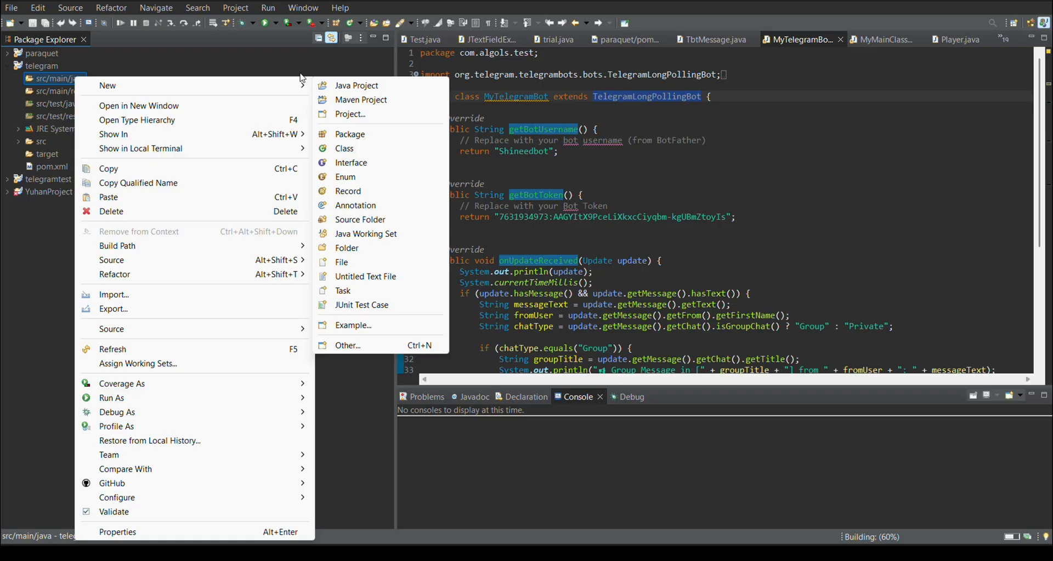
click(349, 134)
text(com.test.telegram)
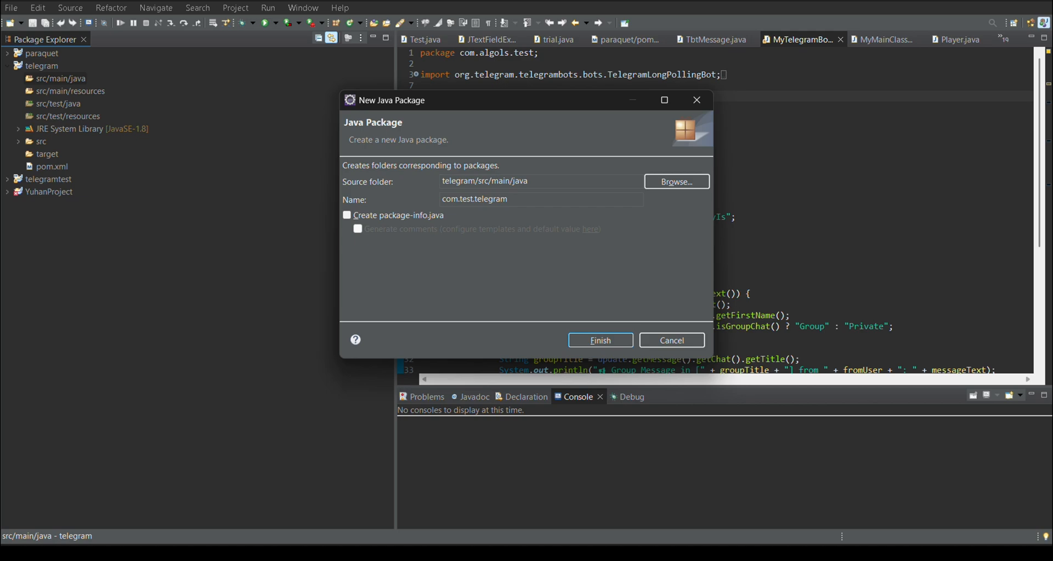
click(600, 341)
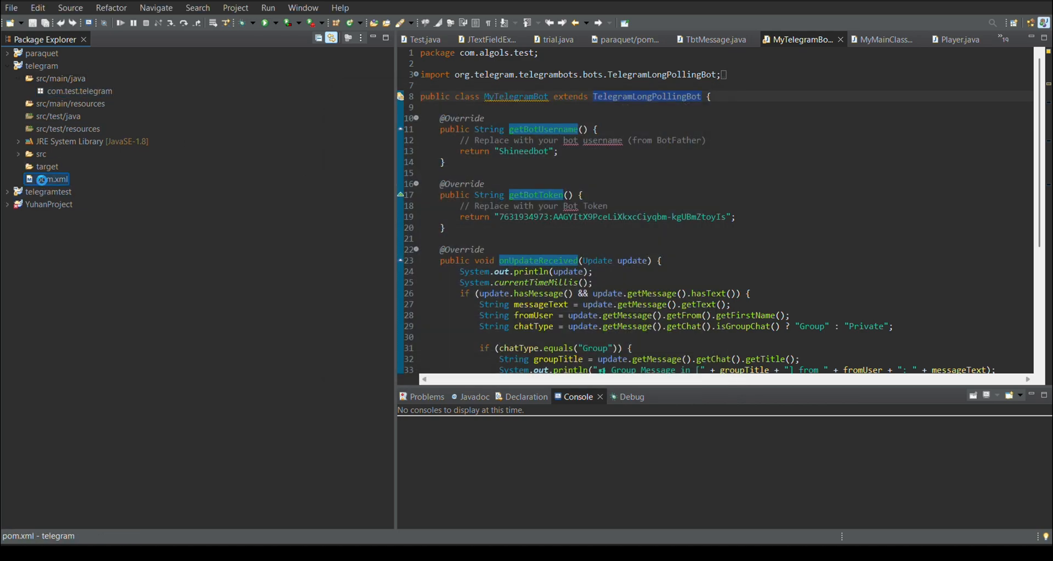
Open pom.xml and insert an empty <dependencies> element using content assist.
double_click(46, 180)
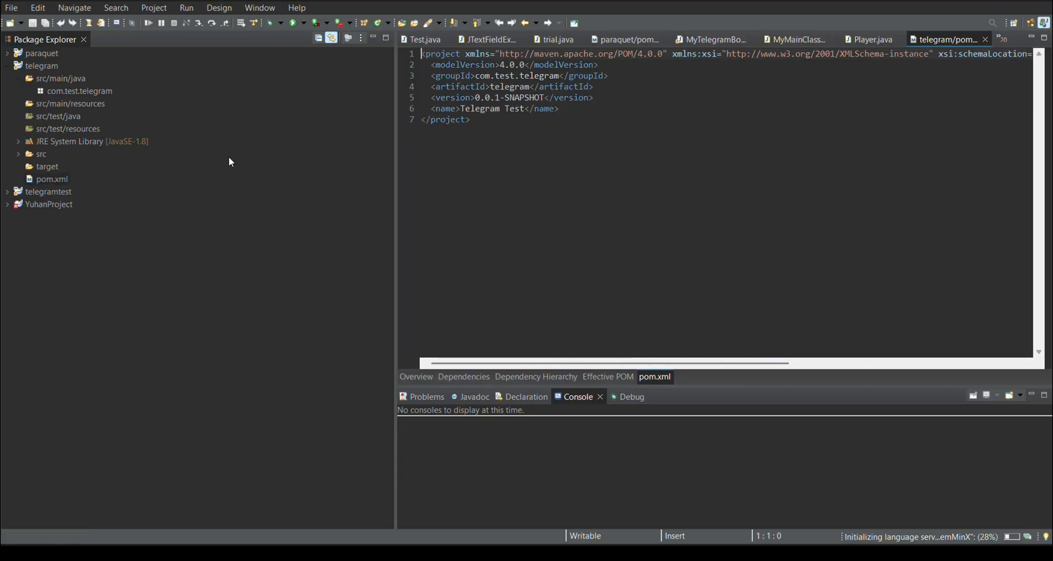
text(<)
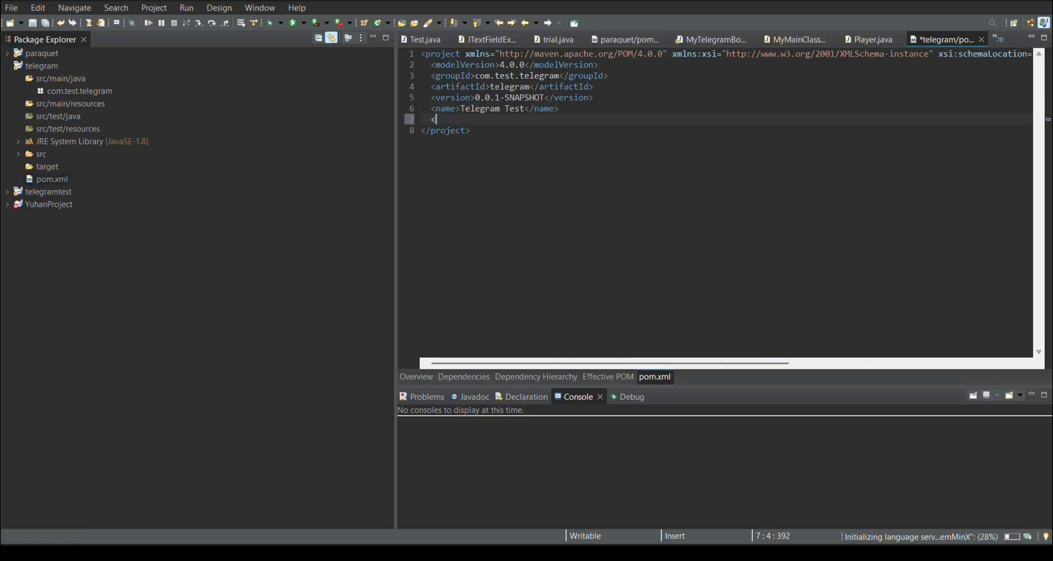
text(d)
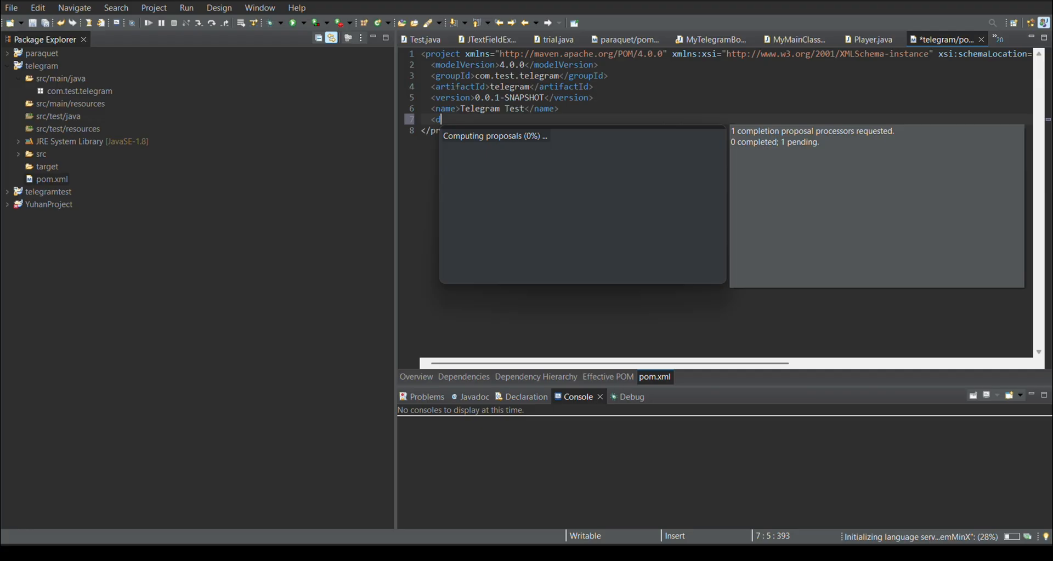
text(epe)
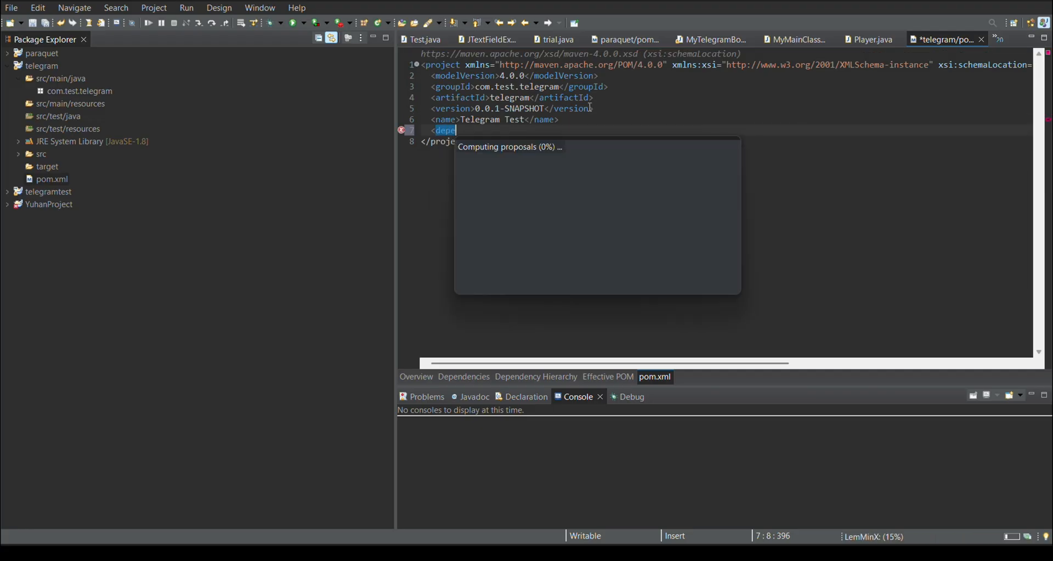
key(Escape)
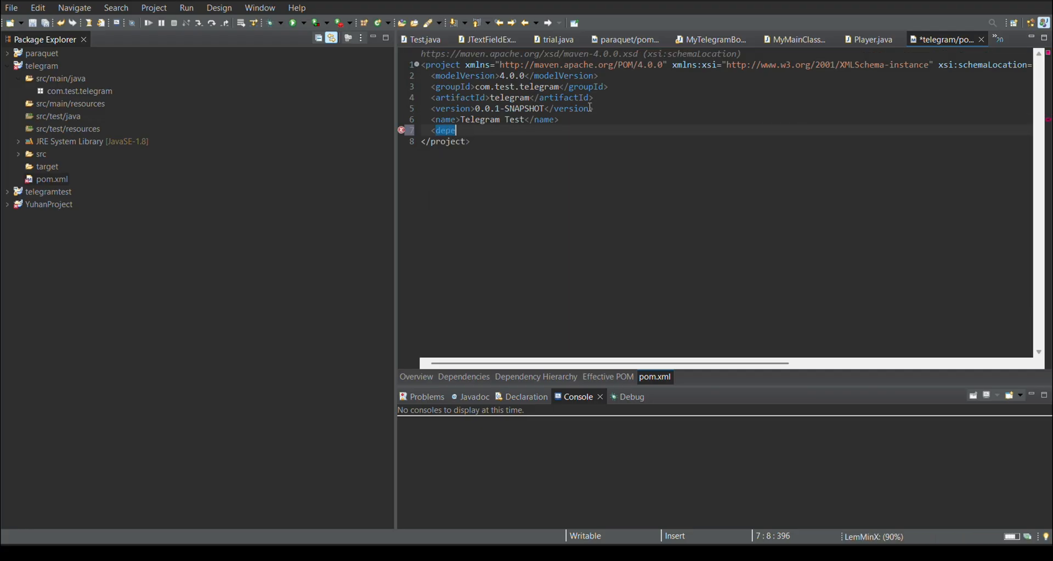
text(nde)
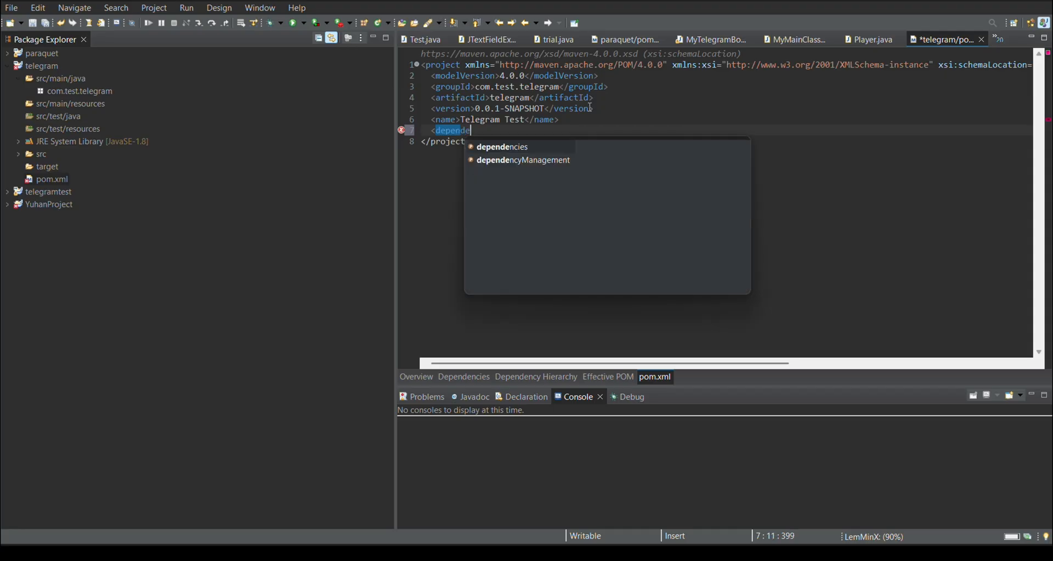
click(502, 146)
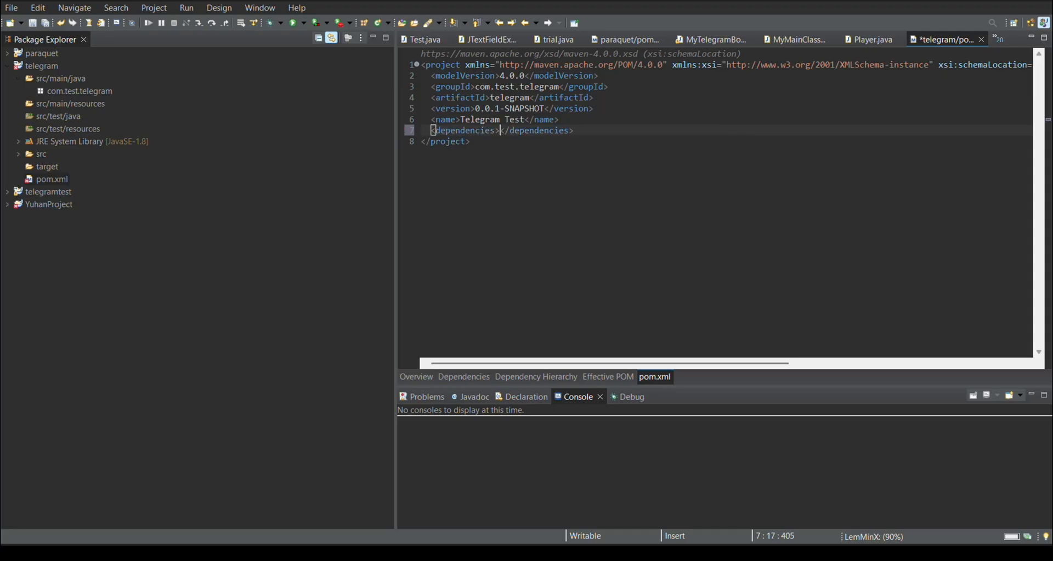
key(Enter)
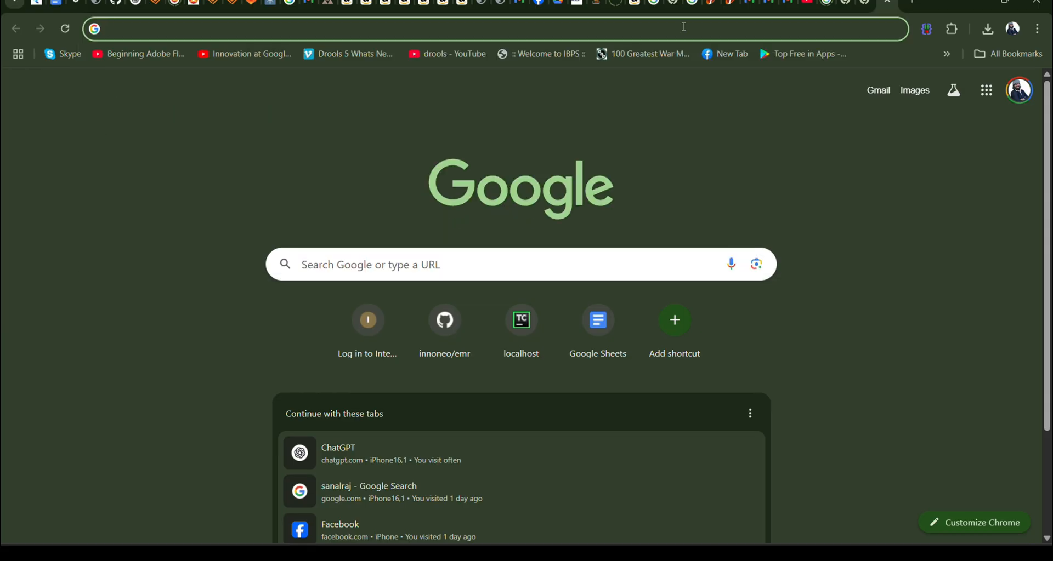
Search Google for 'org.telegram + maven repo' and open the org.telegram mvnrepository result.
text(org.telegram + maven)
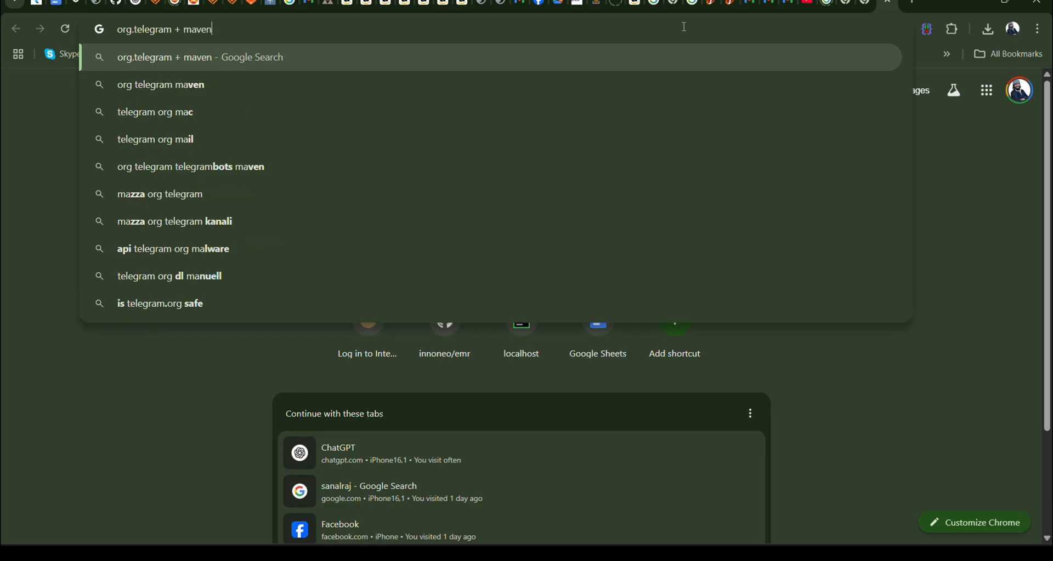
text(repo)
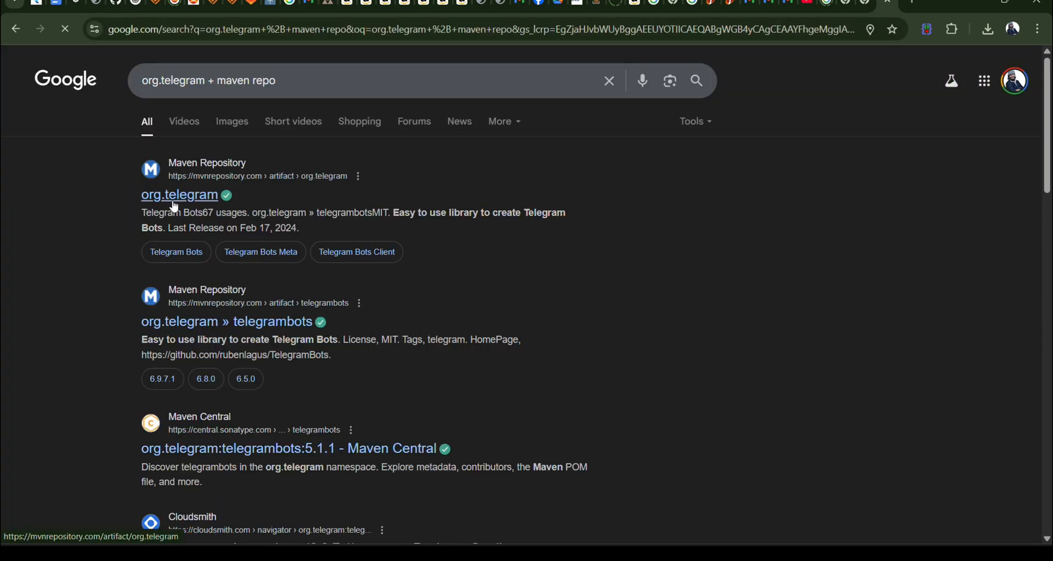
click(179, 195)
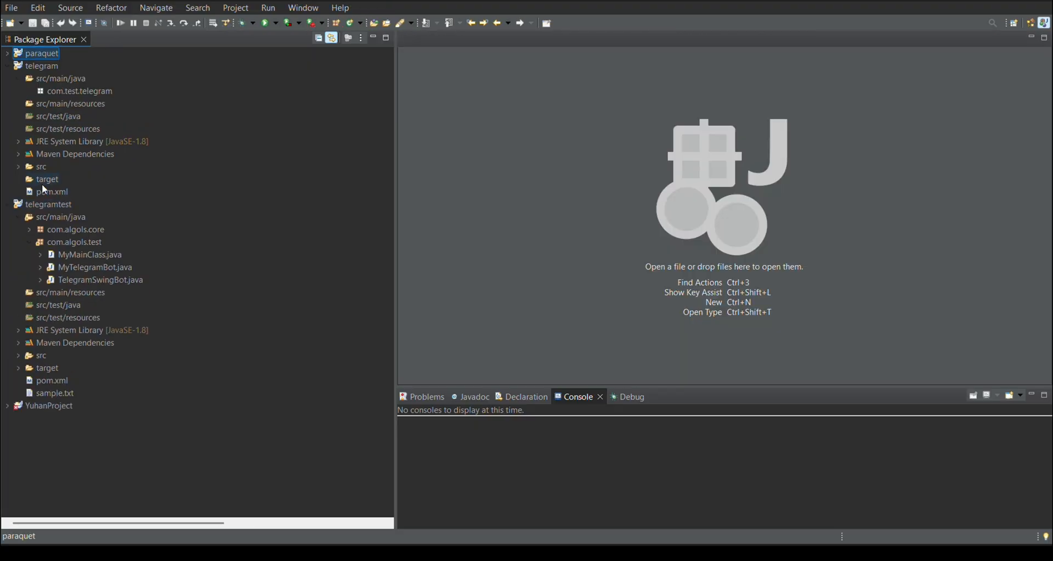
Add a new class TelegramMyBot to the com.test.telegram package.
double_click(50, 192)
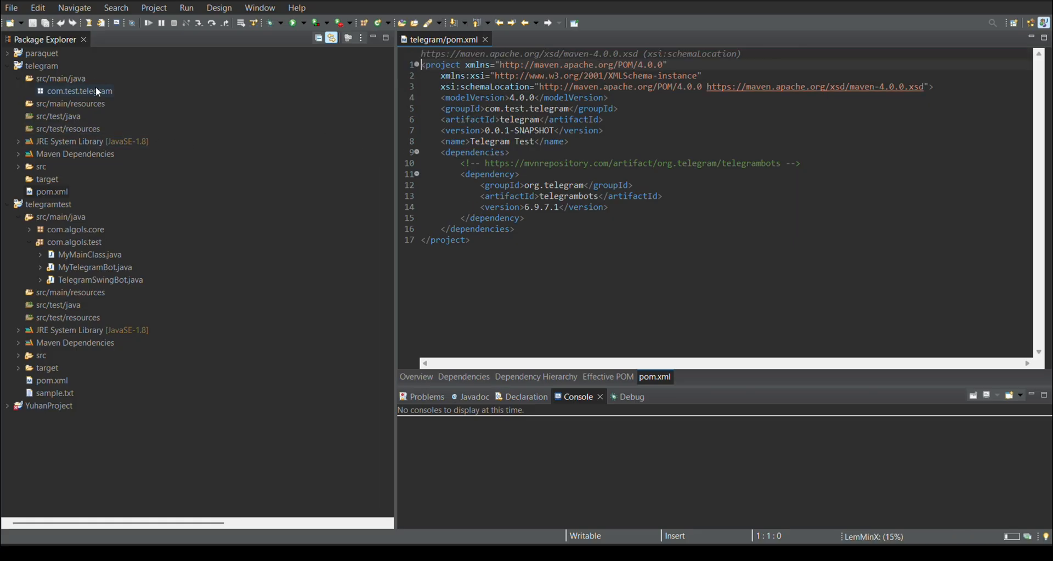
right_click(77, 91)
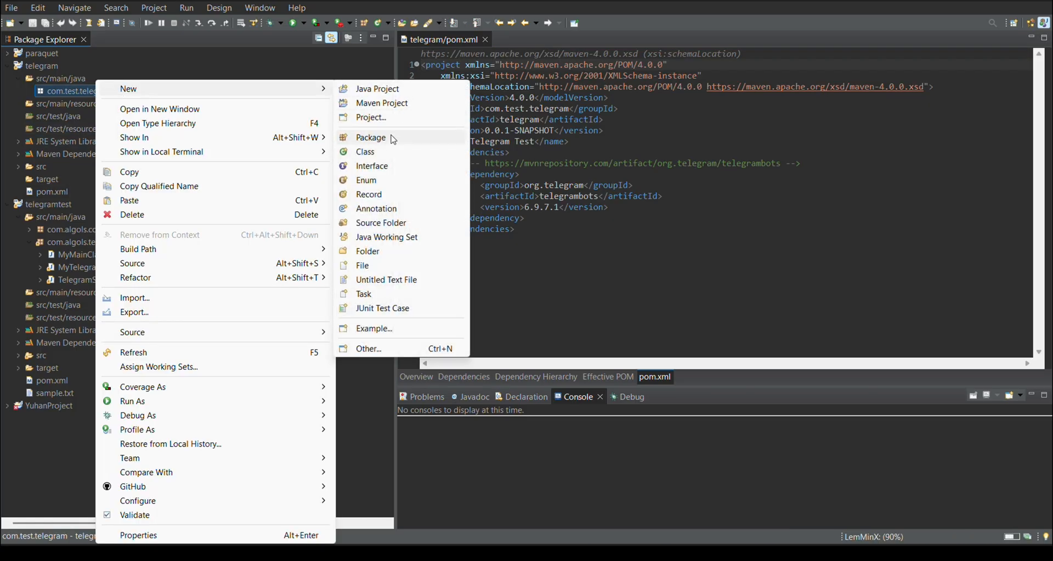
click(365, 152)
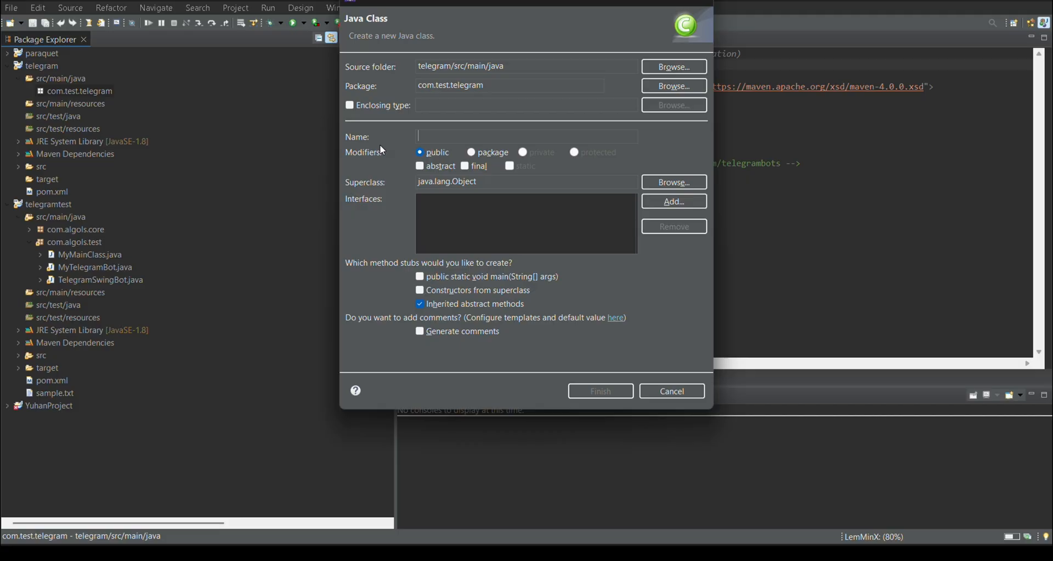
text(TelegramMyBot)
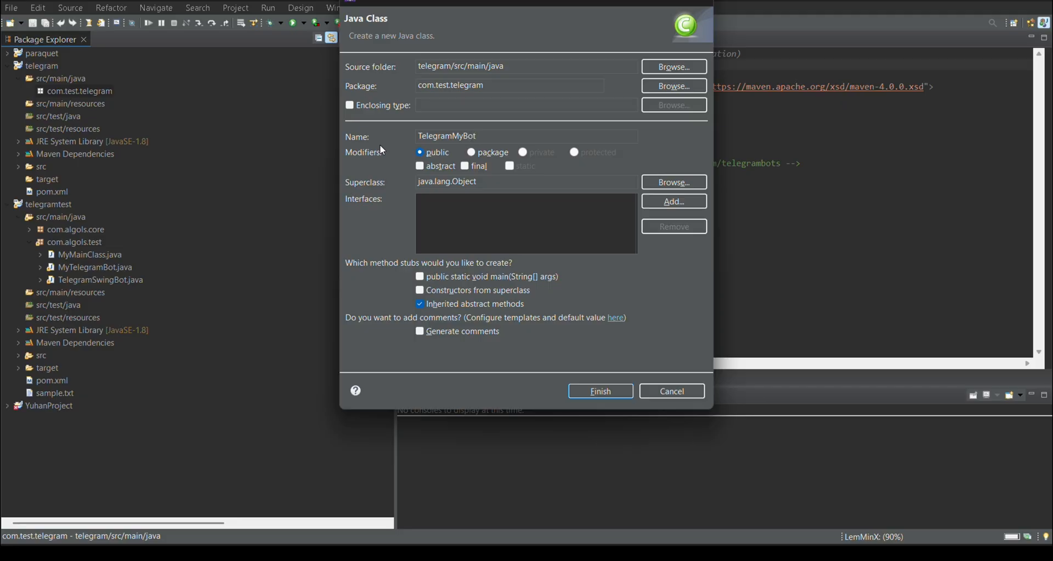
click(600, 391)
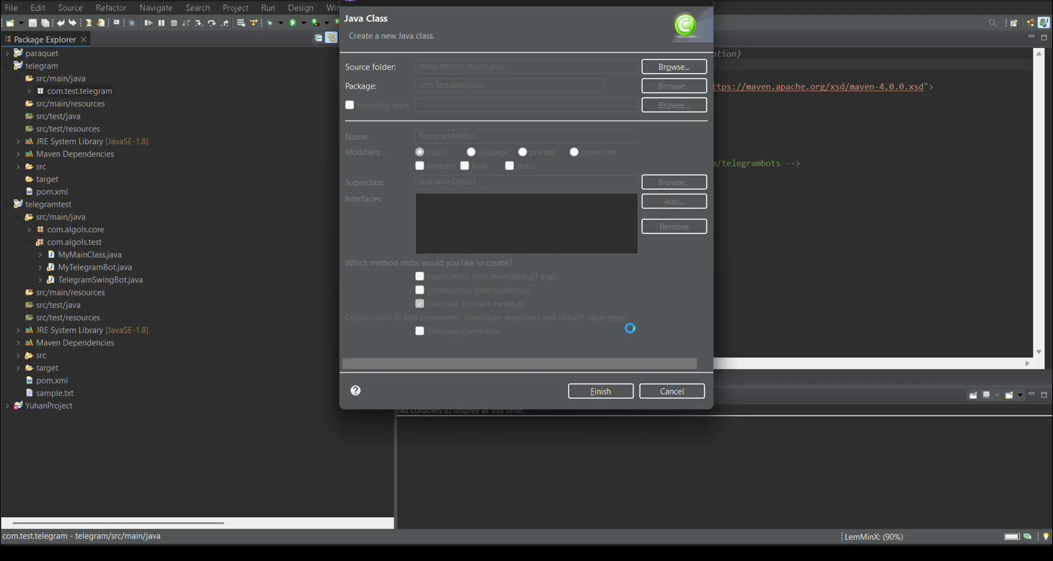
click(600, 391)
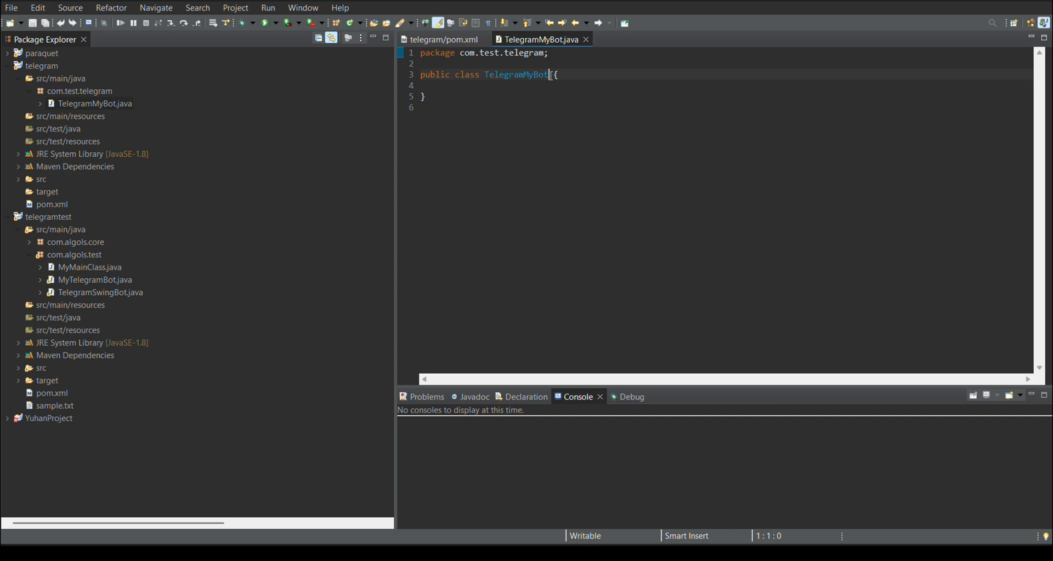
text(extends TelegramLongPollingBot)
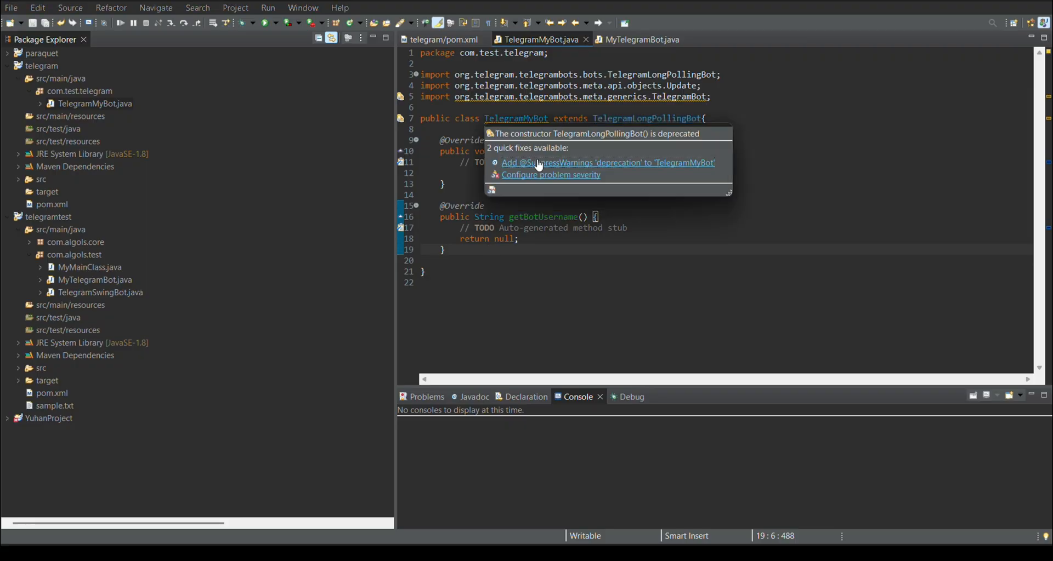
click(608, 163)
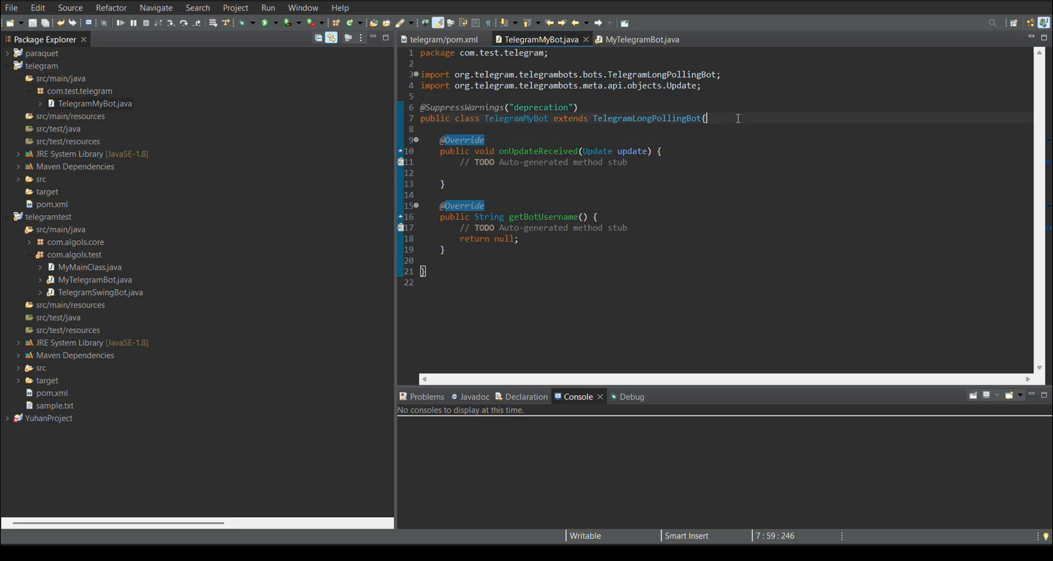
key(Ctrl+Space)
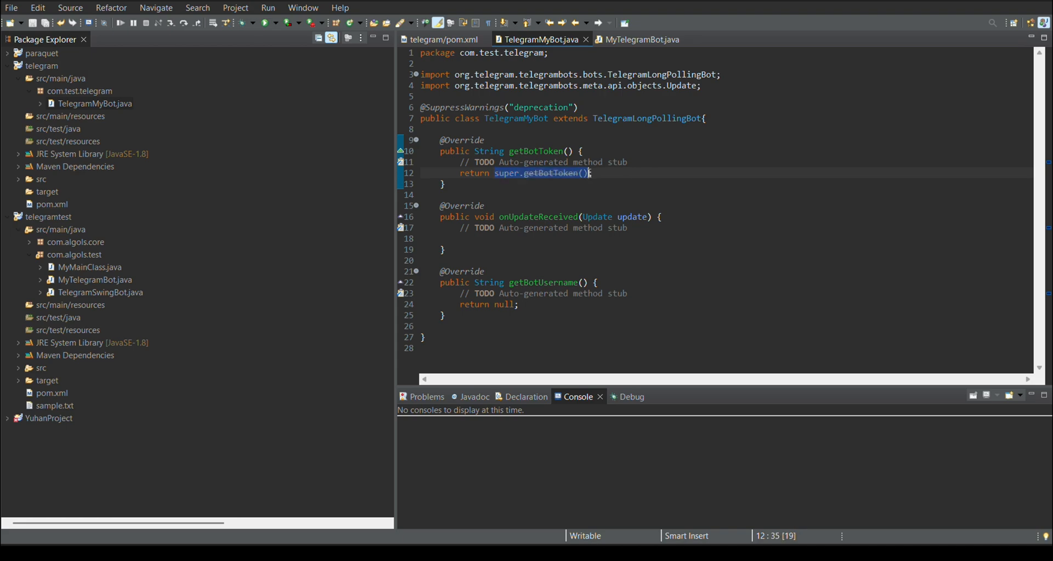
Return "" from getBotToken, print update in onUpdateReceived, and clear getBotUsername's body.
text("";)
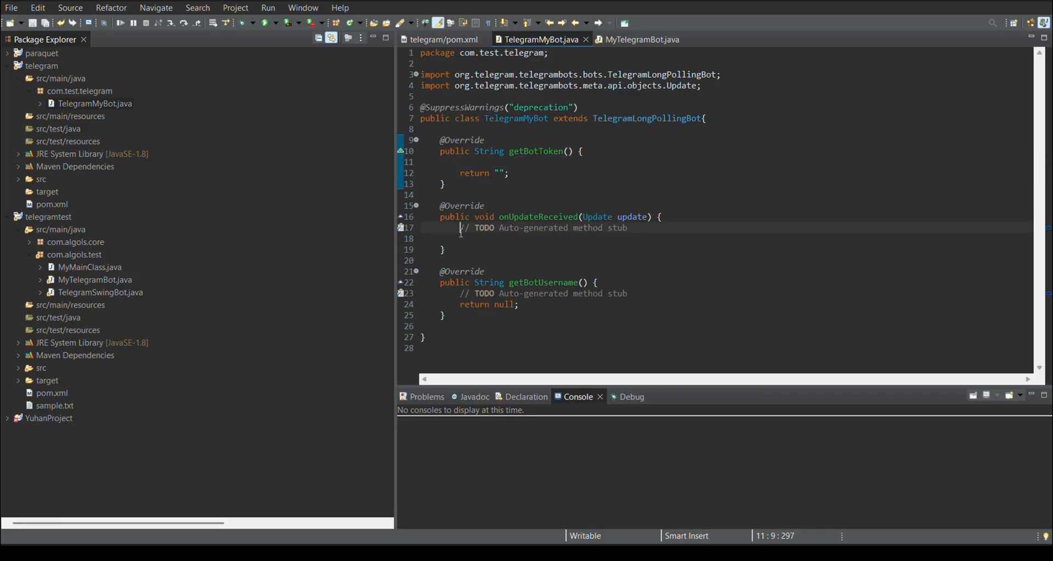
drag(461, 228, 662, 236)
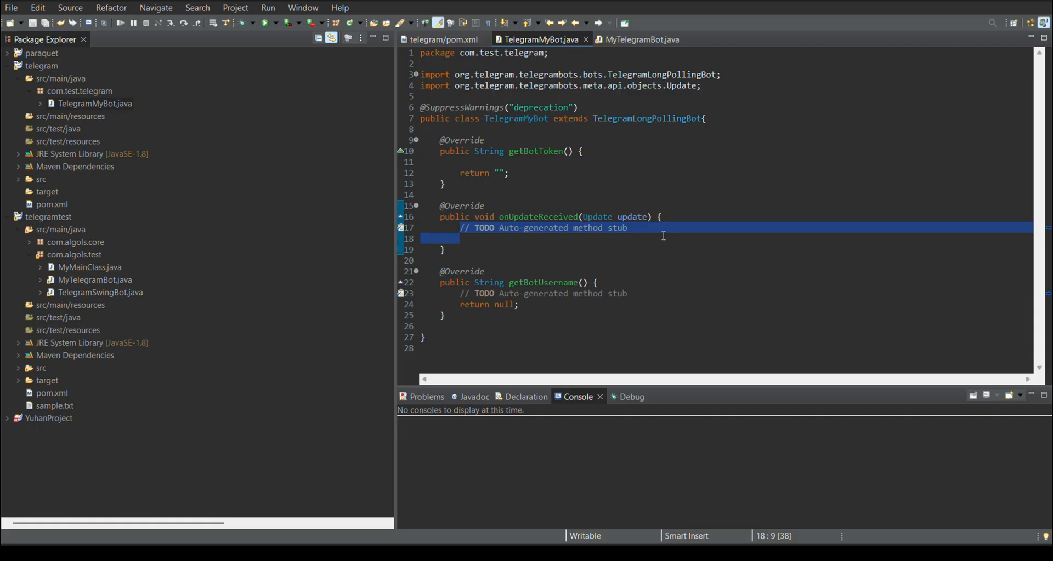
text(System.out.println();)
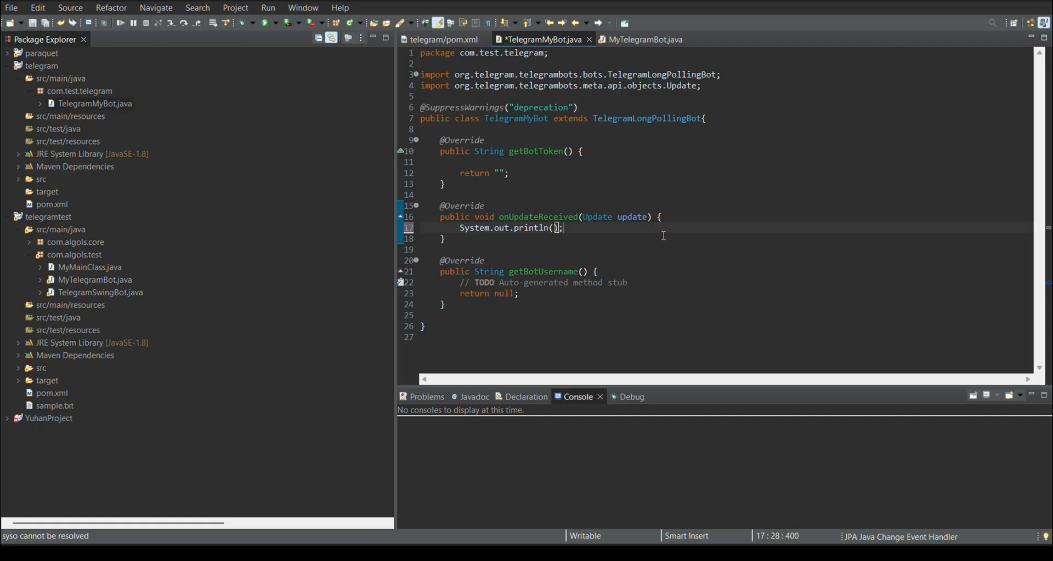
text(update)
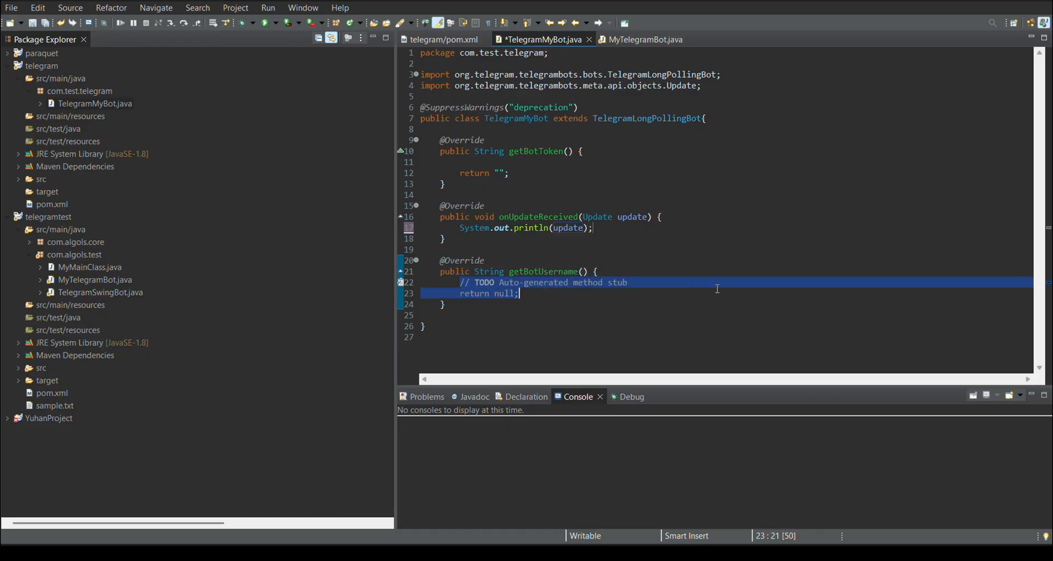
key(Delete)
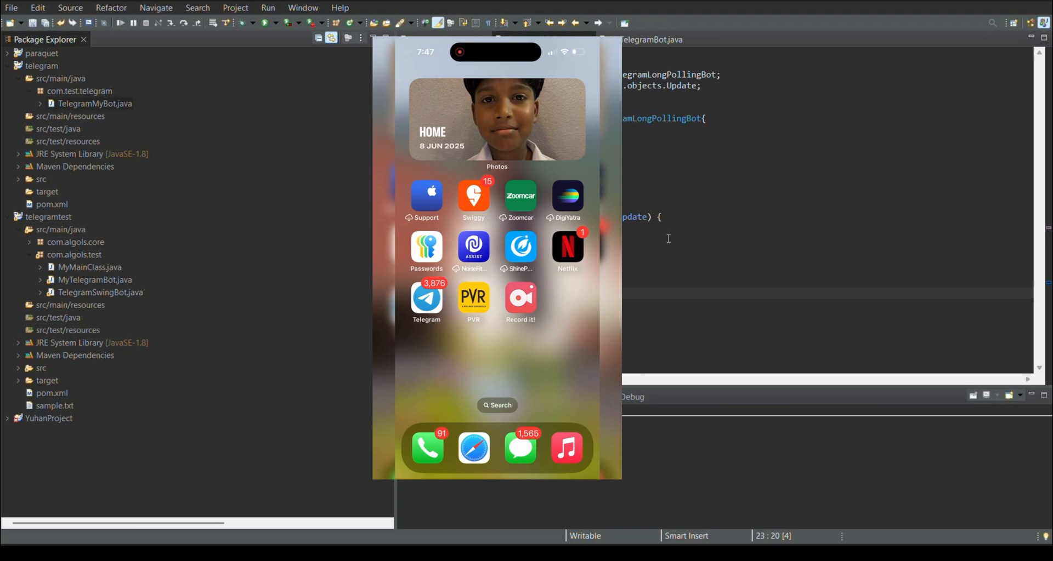
Find and open the BotFather chat and send /start.
text(T)
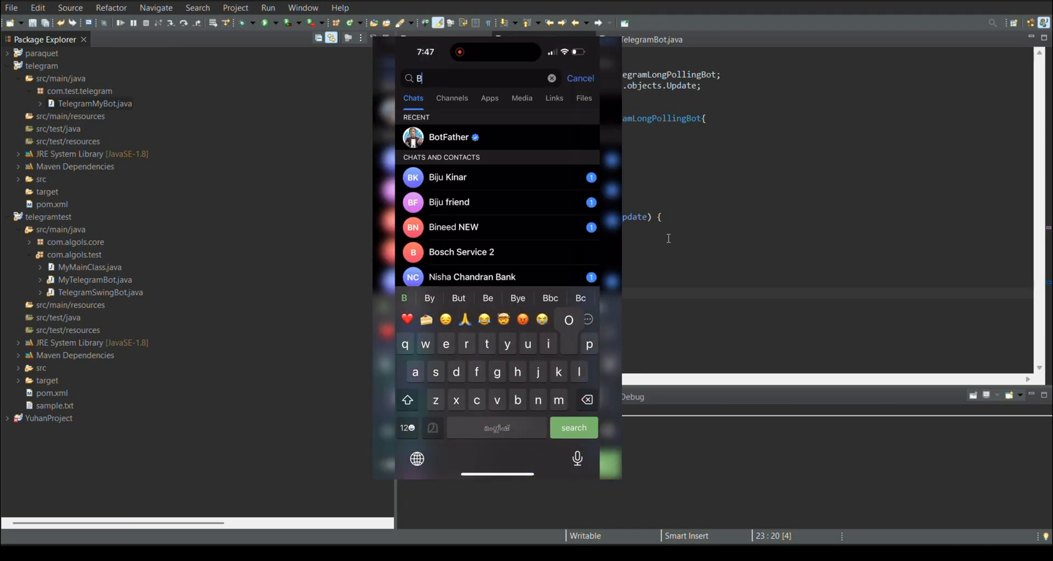
text(otfath)
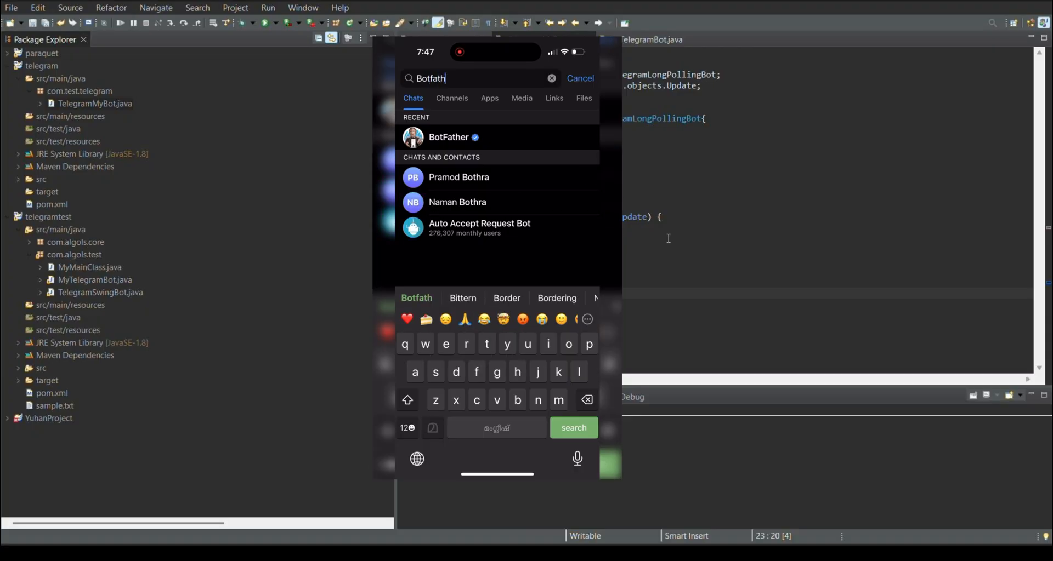
click(448, 137)
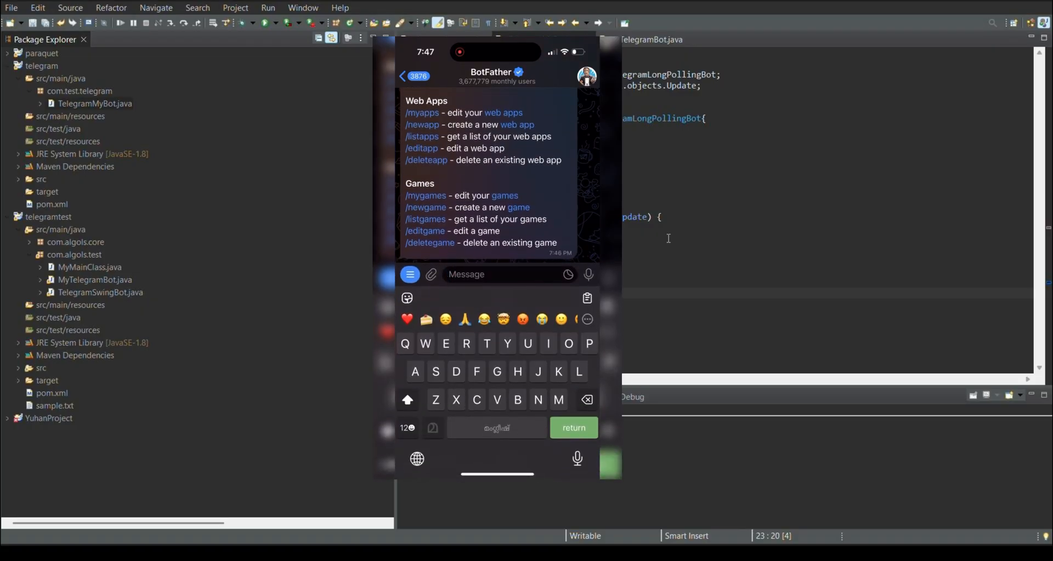
text(/)
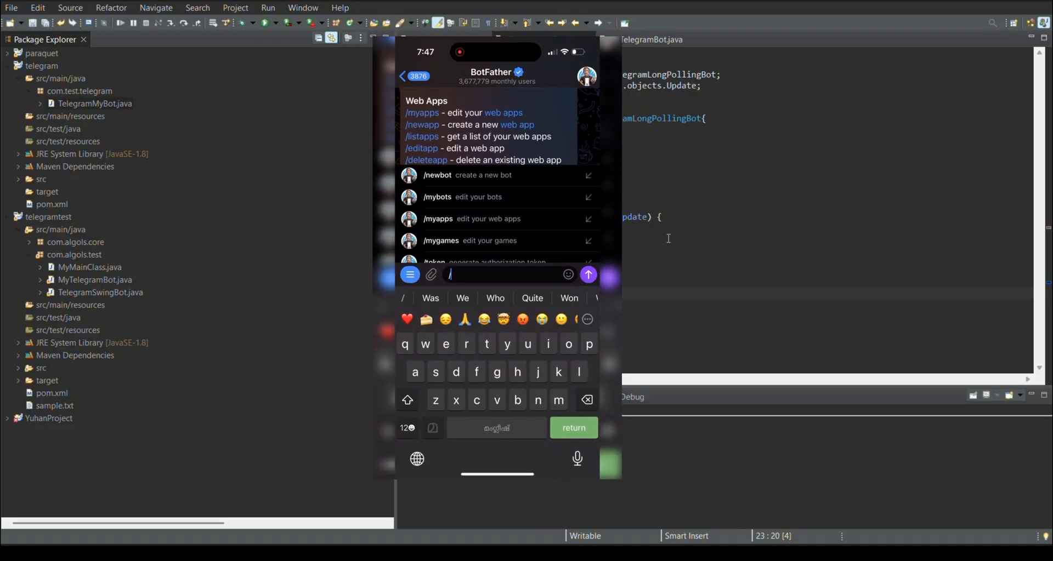
text(start)
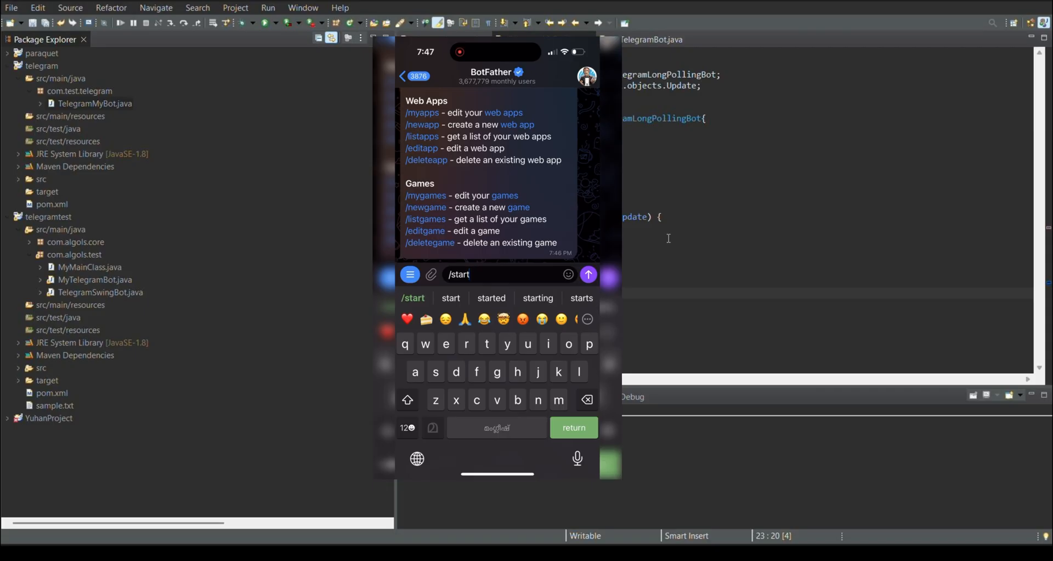
click(588, 275)
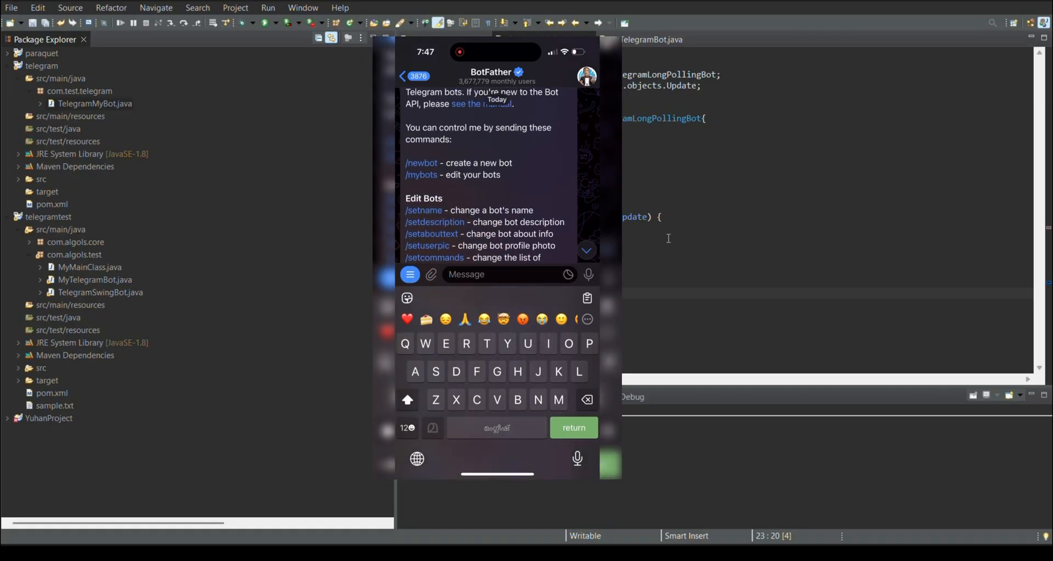
Send the /newbot command to BotFather.
click(406, 429)
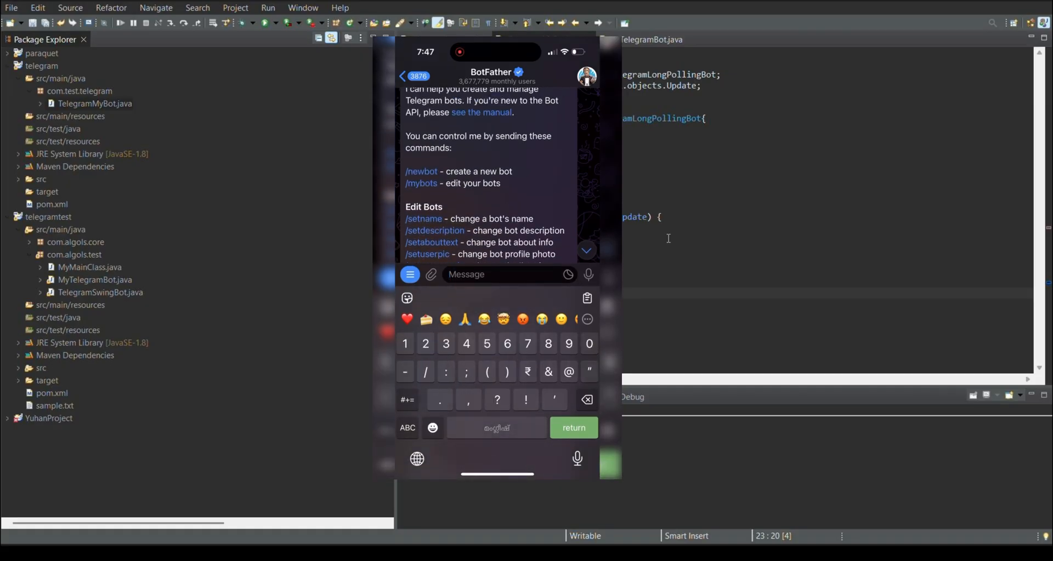
text(/newbot)
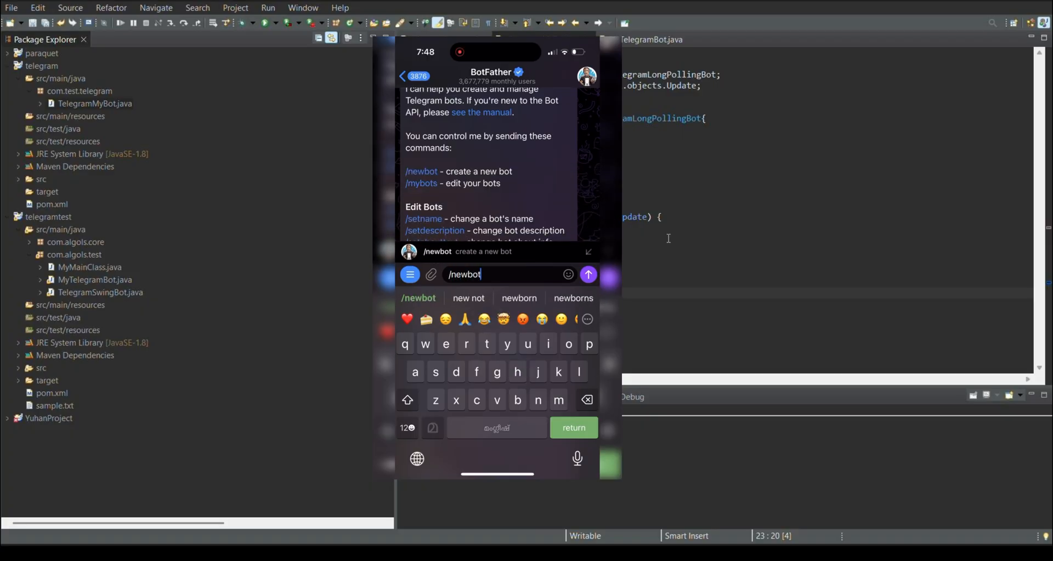
click(587, 274)
text(ShineedTes)
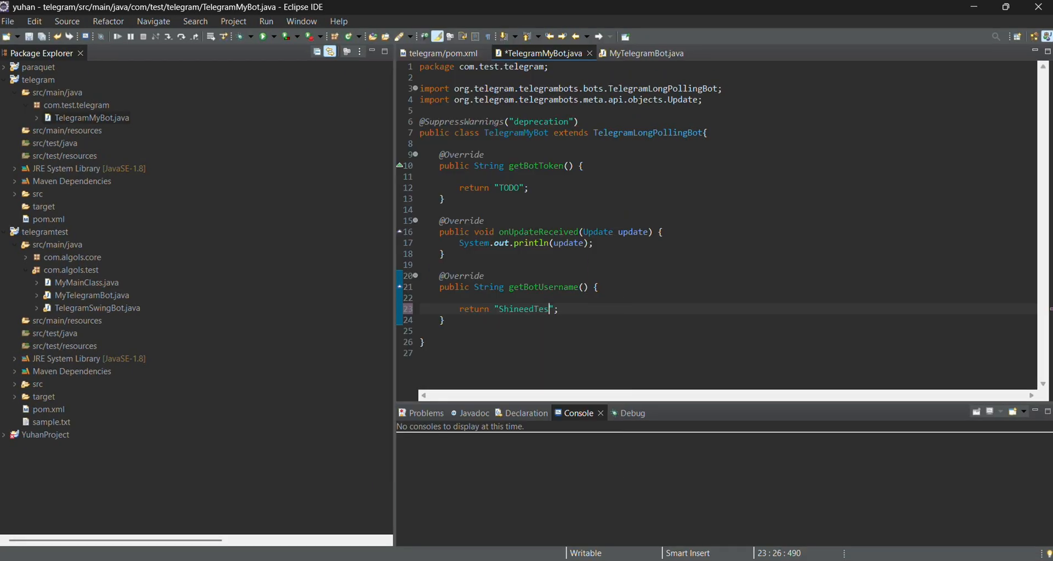
Fill in the bot token and username 'ShineedTestBot' in TelegramMyBot and save.
text(tBot)
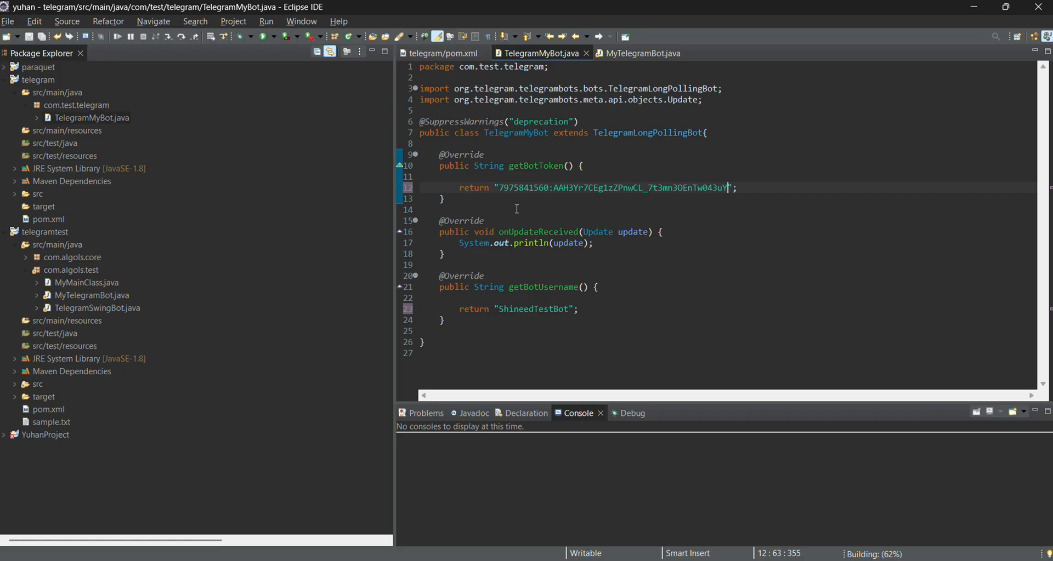
drag(498, 187, 728, 187)
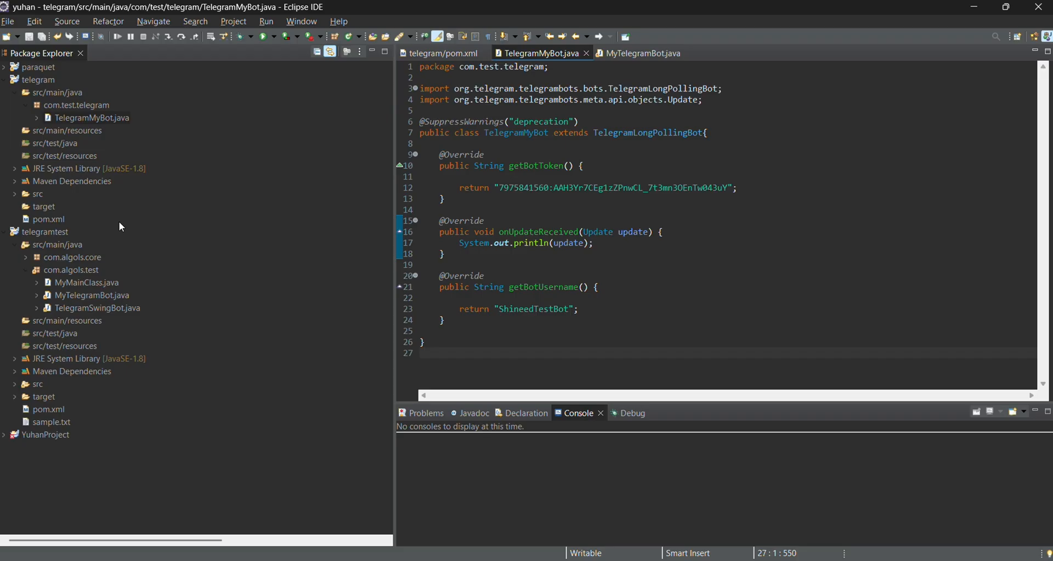
Create class TestBotMain with a main method stub in com.test.telegram and open it.
right_click(77, 105)
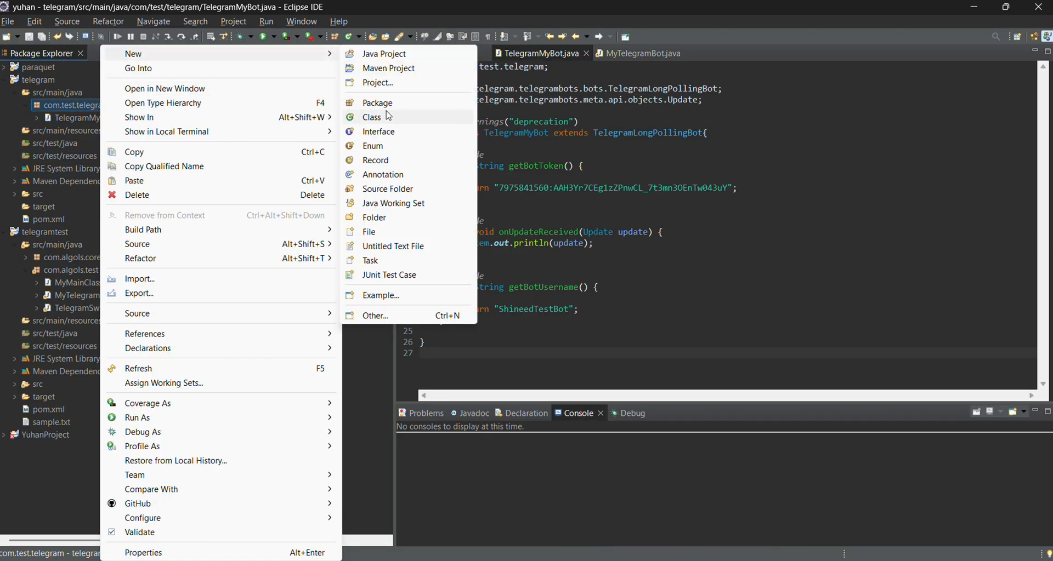
click(371, 117)
text(TestBotMain)
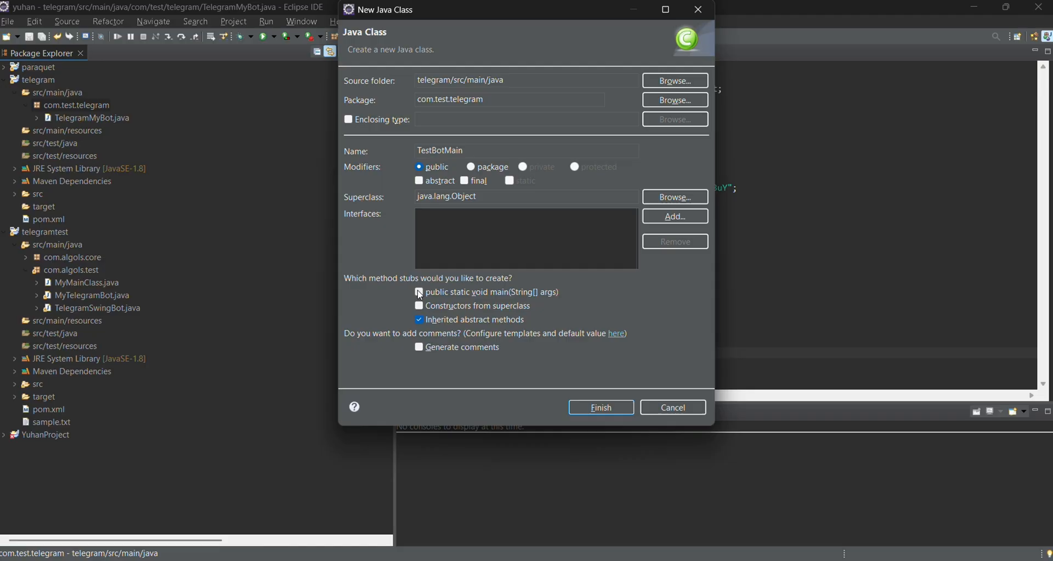
click(601, 408)
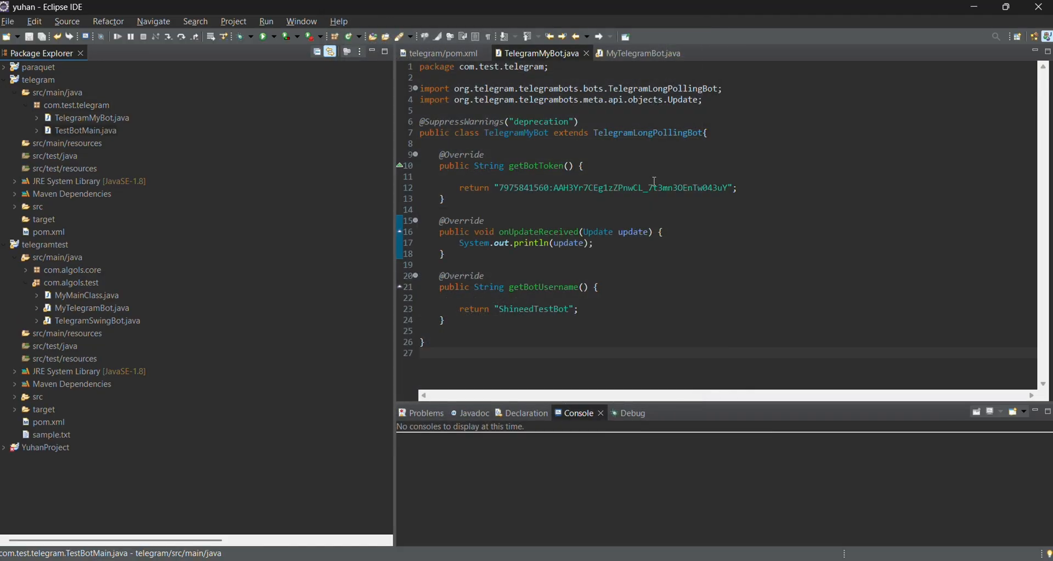
double_click(77, 131)
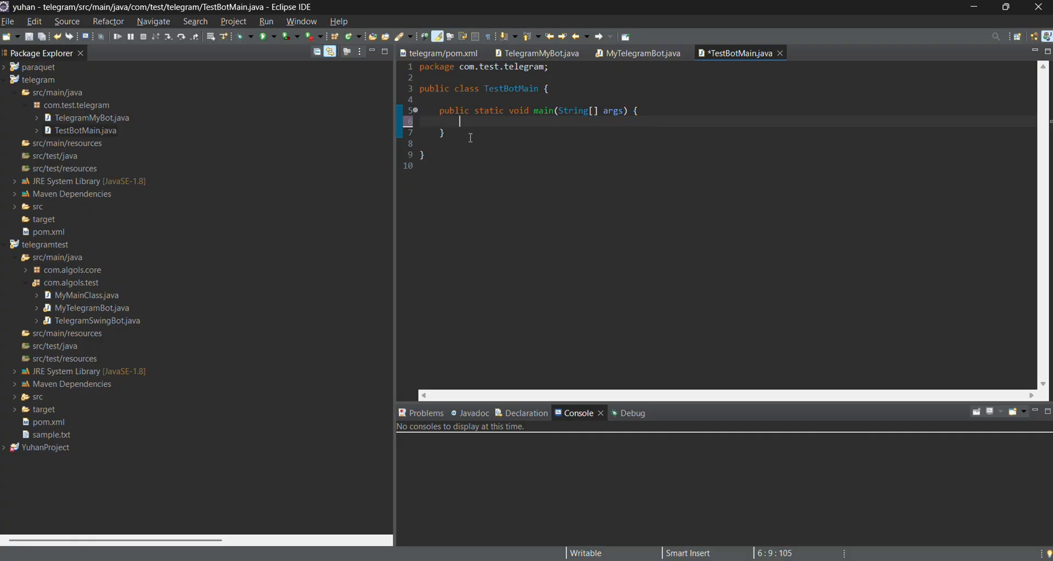
In main, create a new TelegramMyBot instance and start a new line.
text(TelegramMyBot bot =)
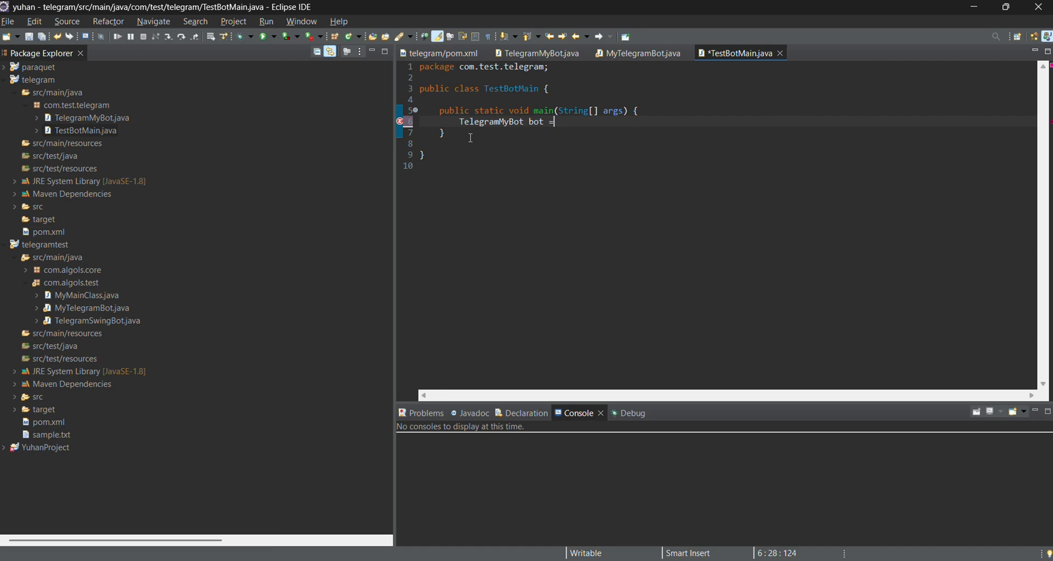
text(new)
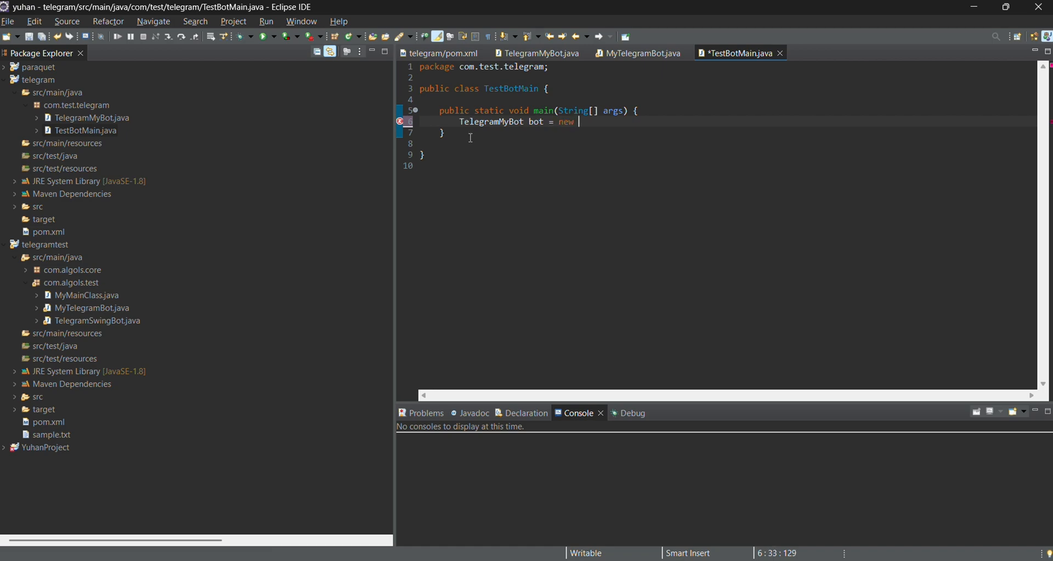
text(TelegramMyBot();)
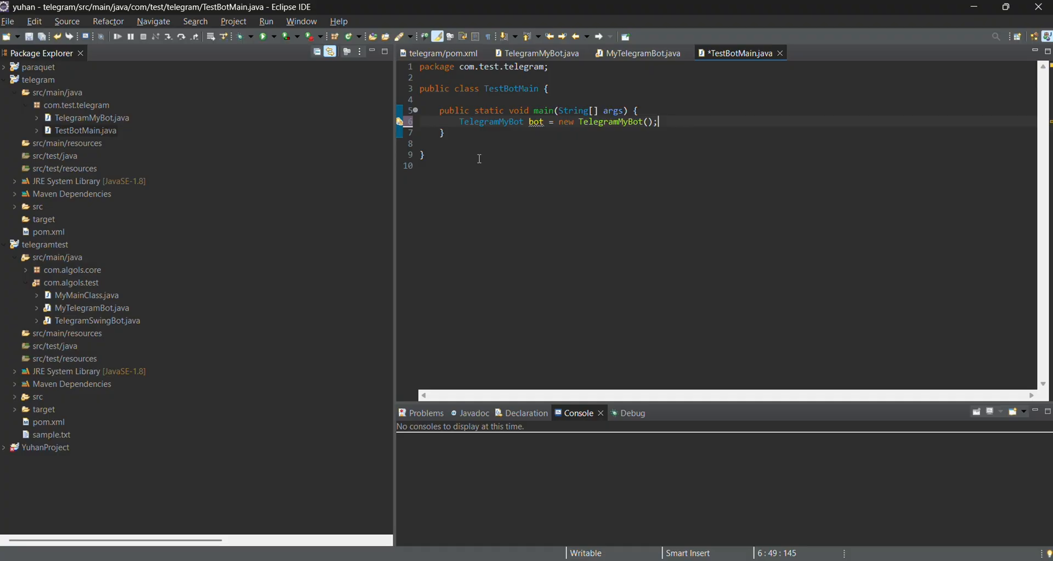
key(Enter)
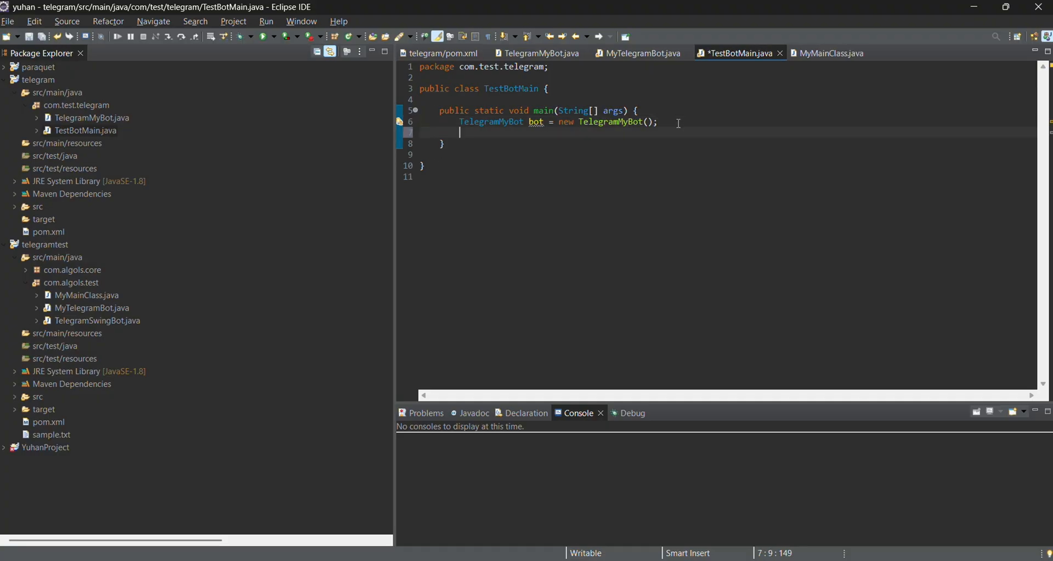
Declare api = new TelegramBotsApi(DefaultBotSession.class), using content assist to import the classes.
text(Tele)
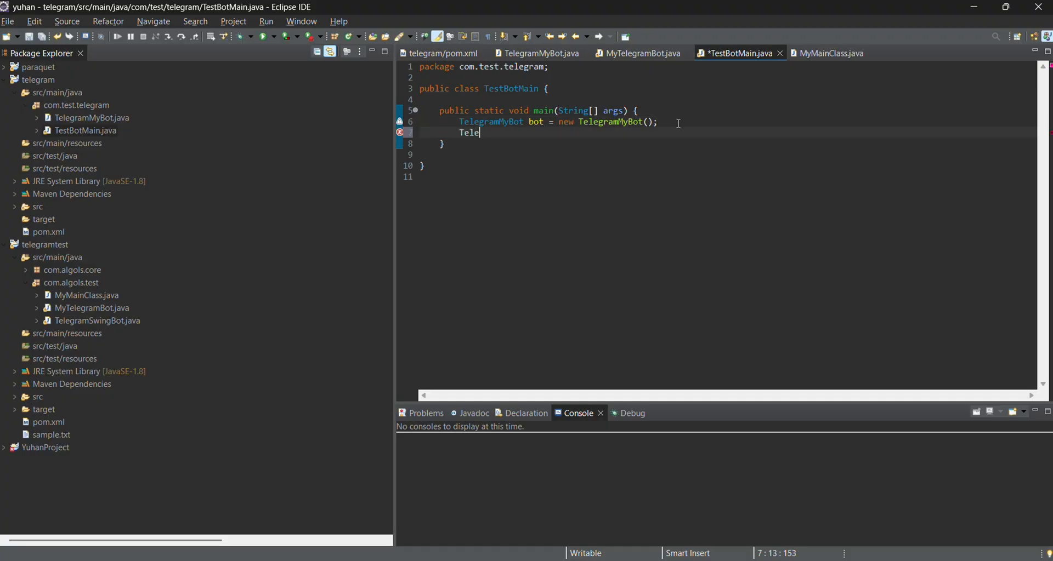
text(gramB)
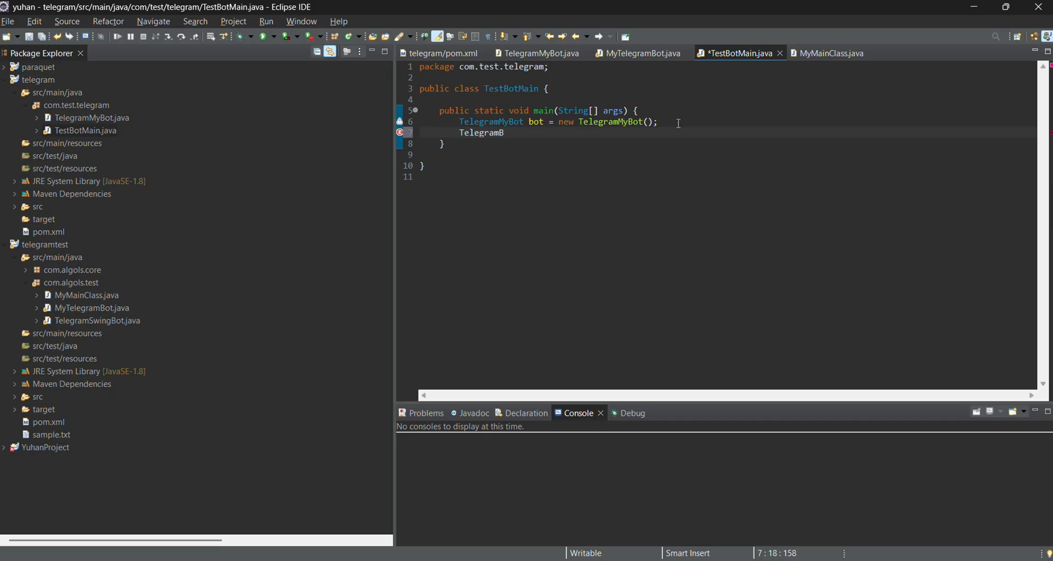
key(ctrl+space)
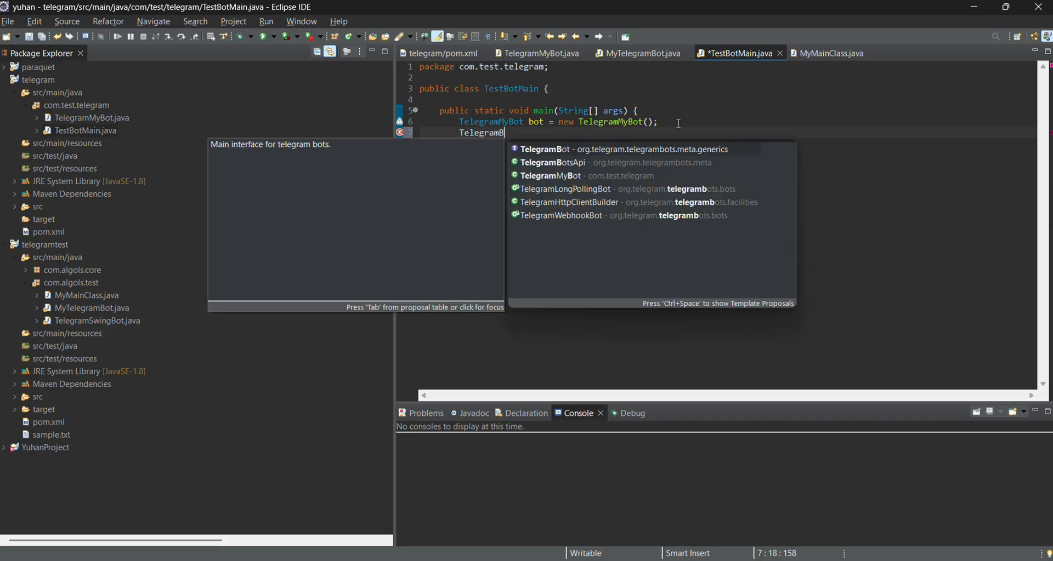
click(552, 163)
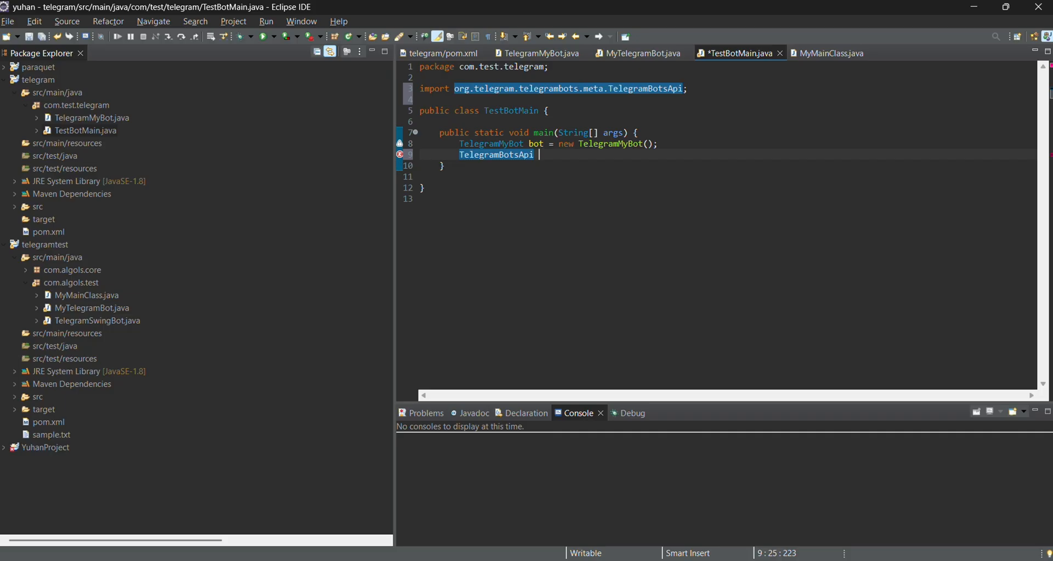
text(api= new)
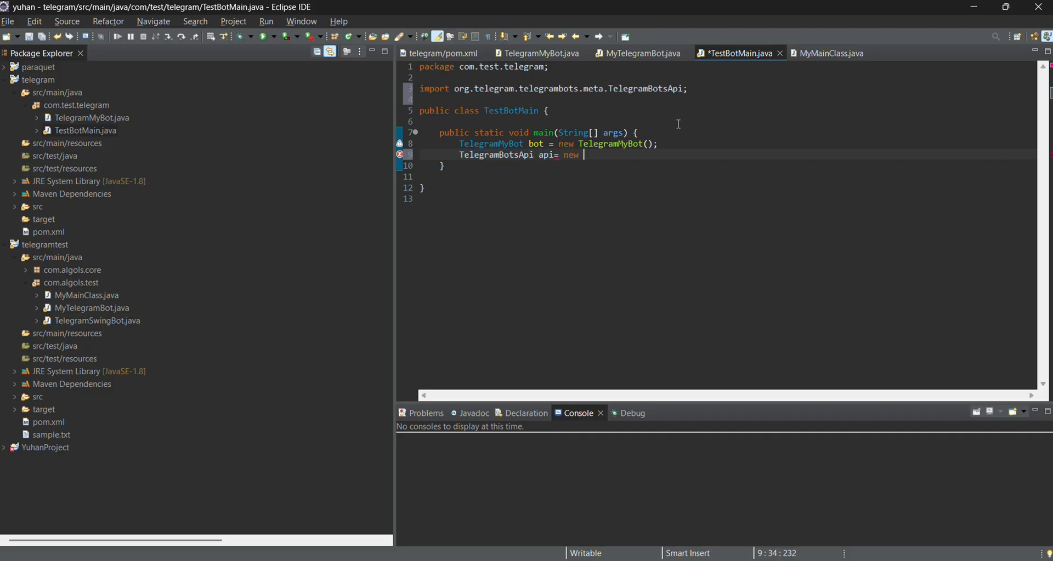
text(TelegramBotsApi(Default)
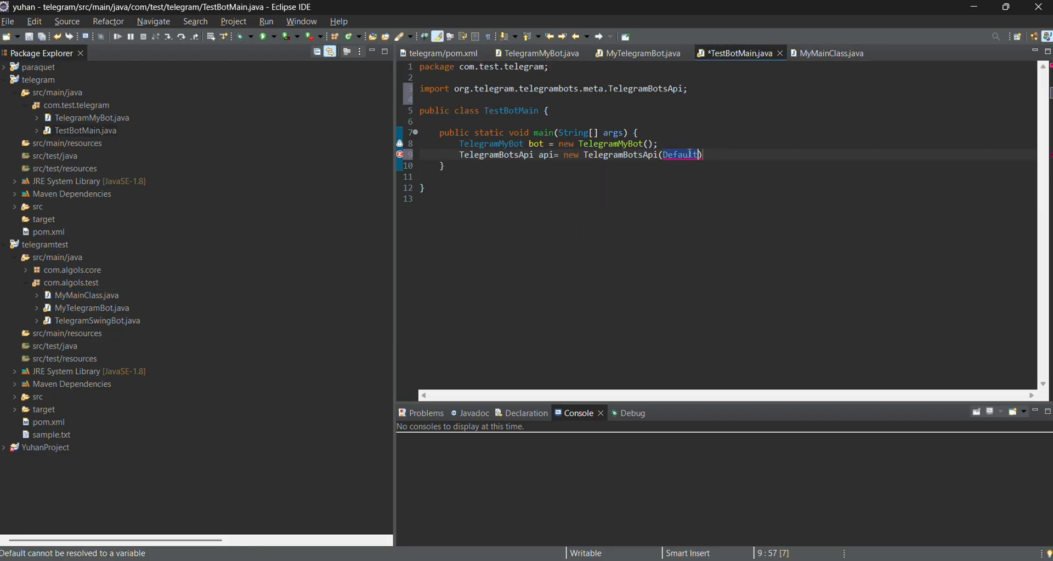
key(ctrl+space)
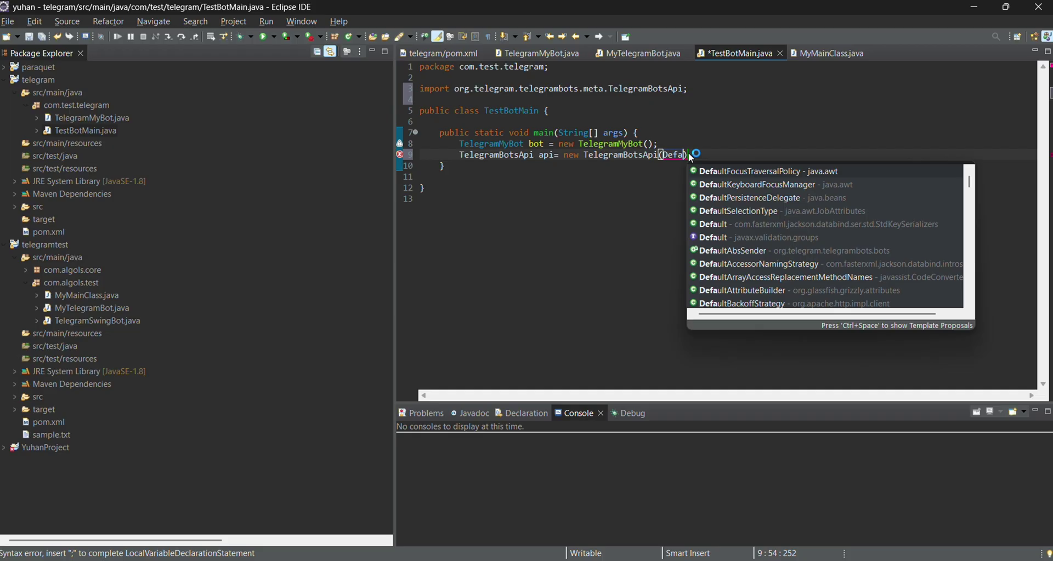
text(Se)
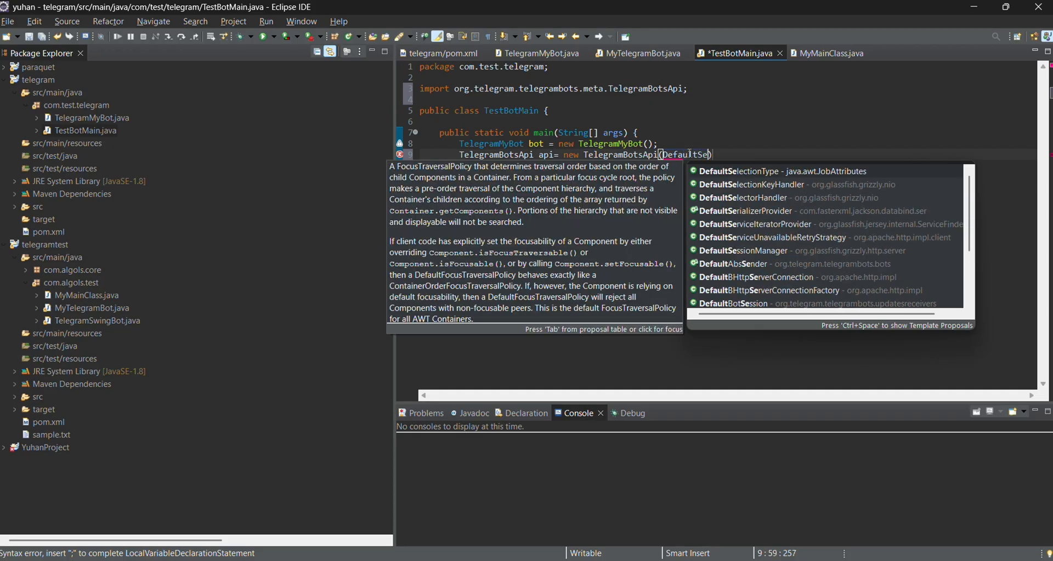
key(BackSpace)
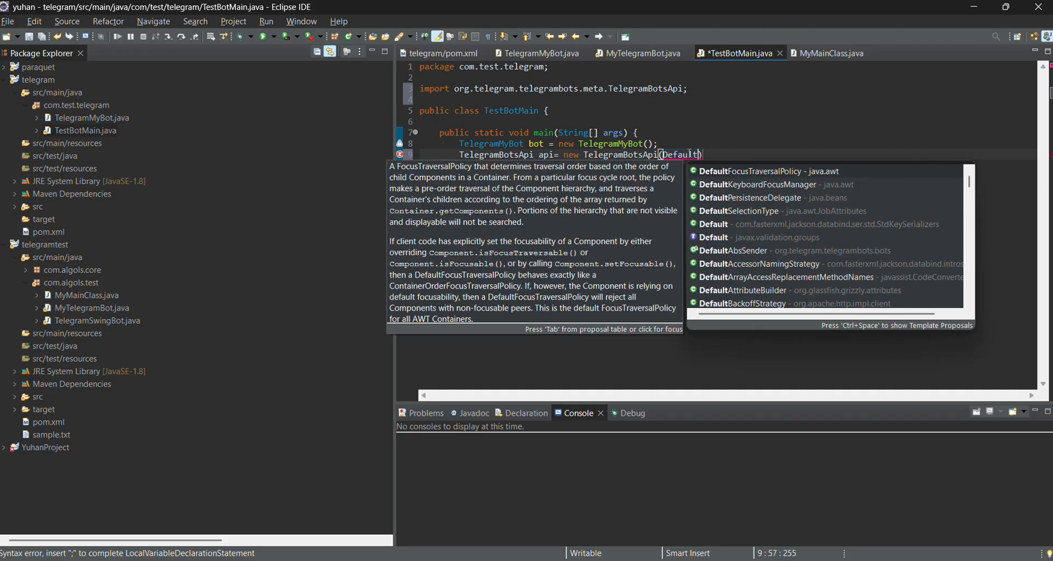
text(BotSession.class)
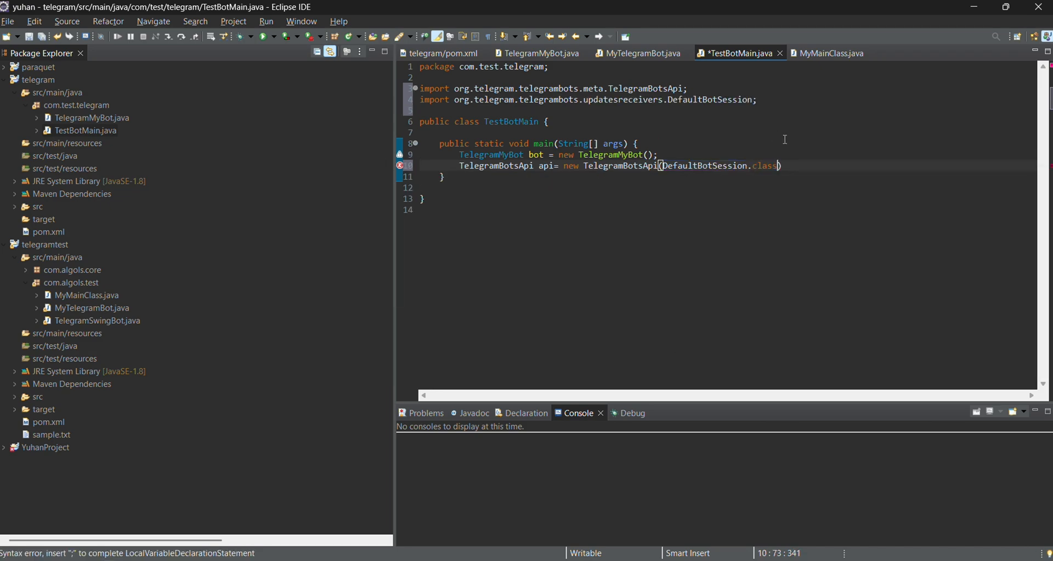
text(;)
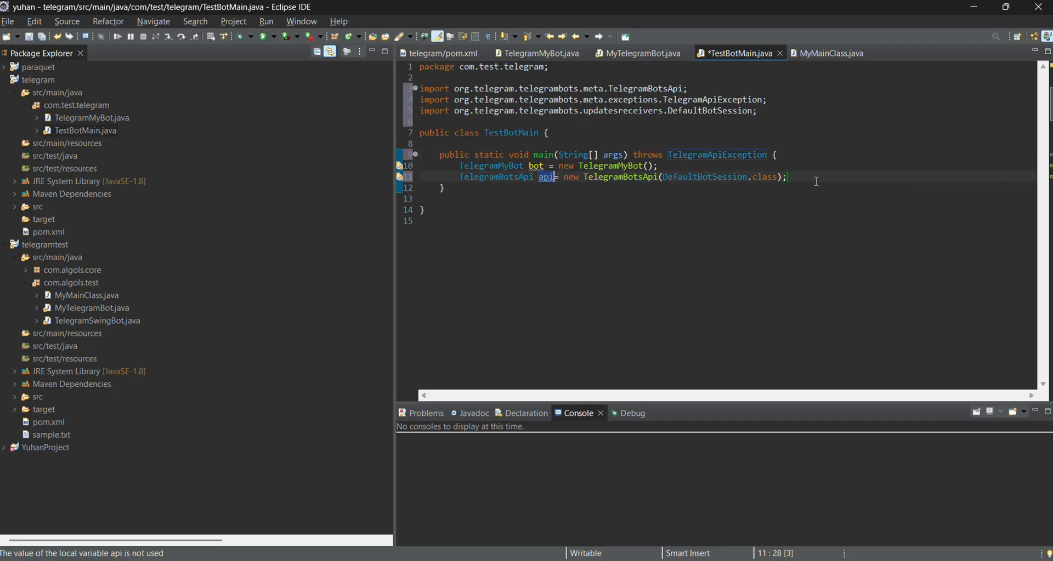
Add api.registerBot(bot); to register the bot with the Telegram API.
text(api)
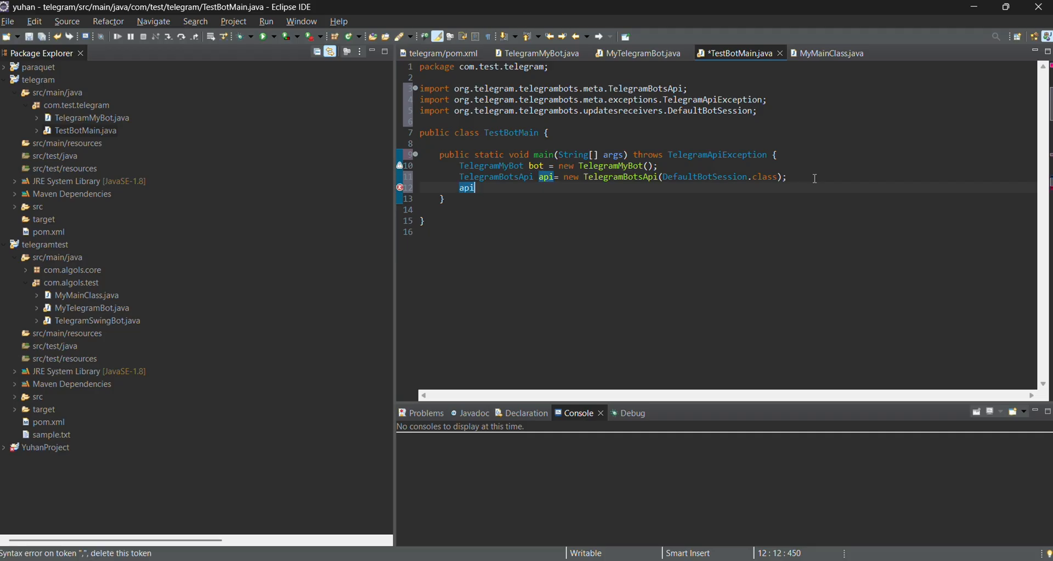
text(.registerBot(api)
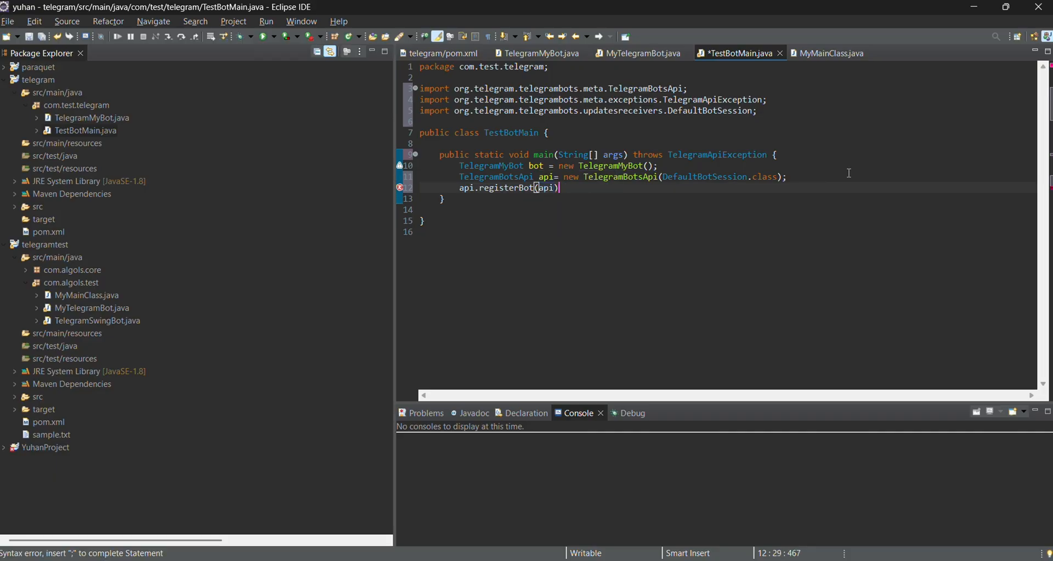
text(;)
text(System.out.println("");)
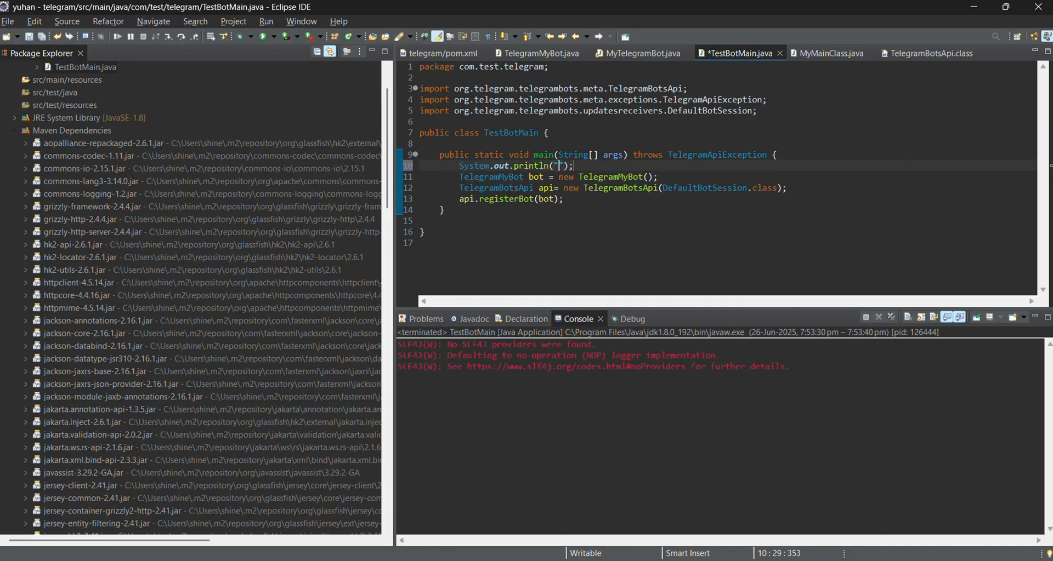
Print "Starting Telegram Bot" before creating the bot and "Waiting for Messages" after registering it.
text(Starting Telegram Bot)
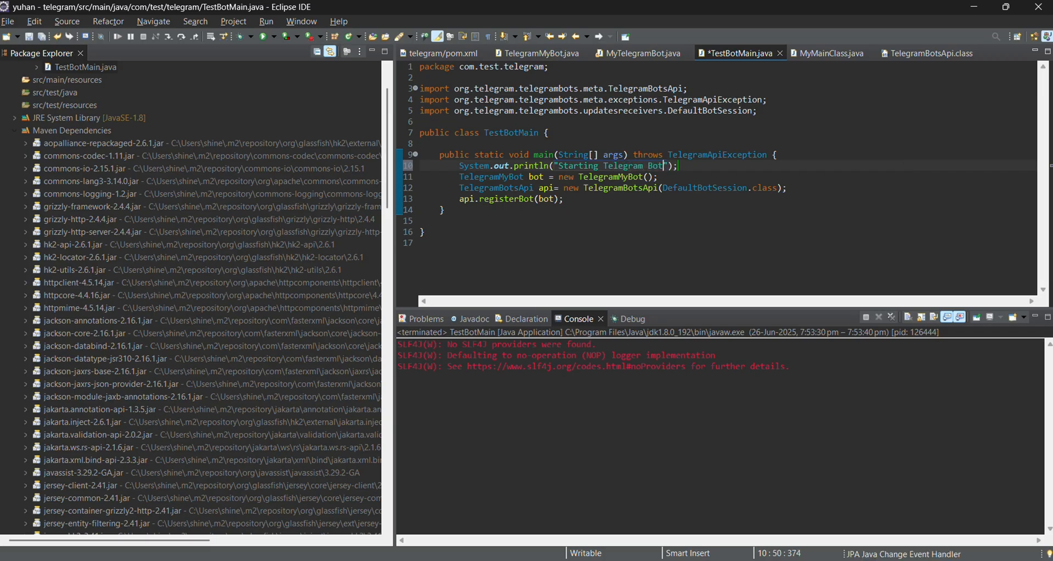
right_click(618, 223)
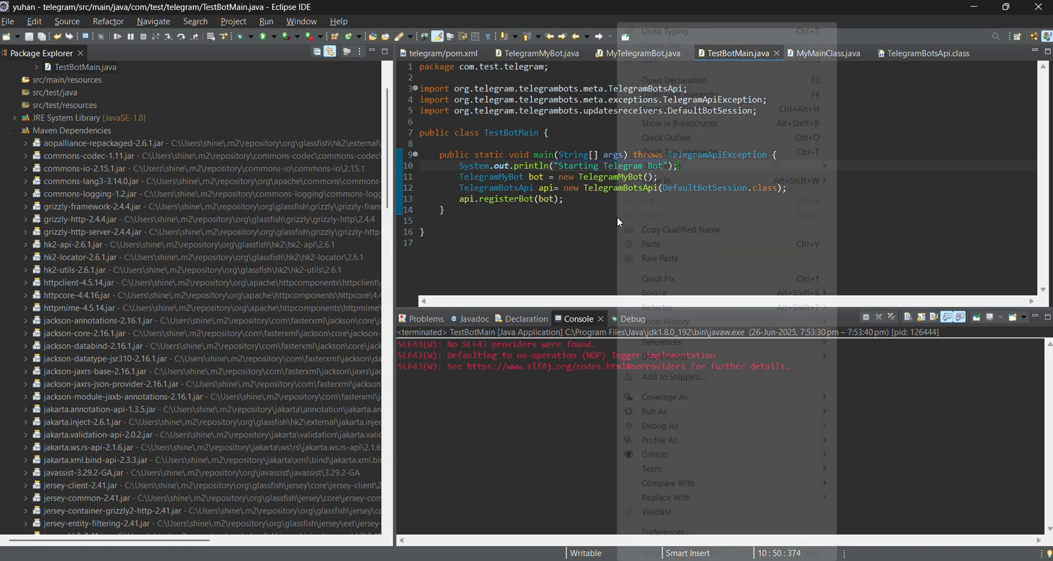
click(698, 166)
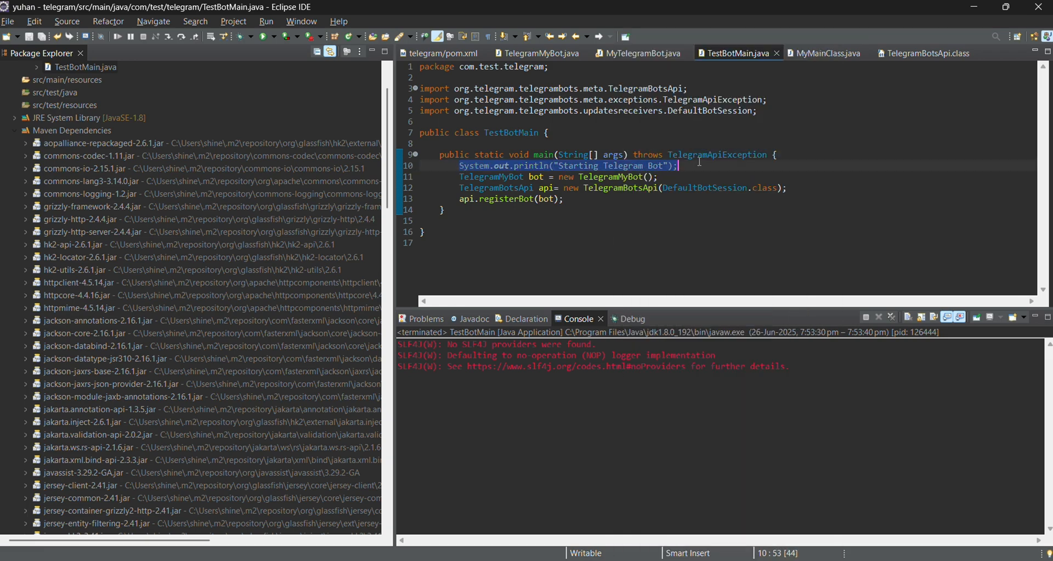
text(System.out.println("Starting Telegram Bot");)
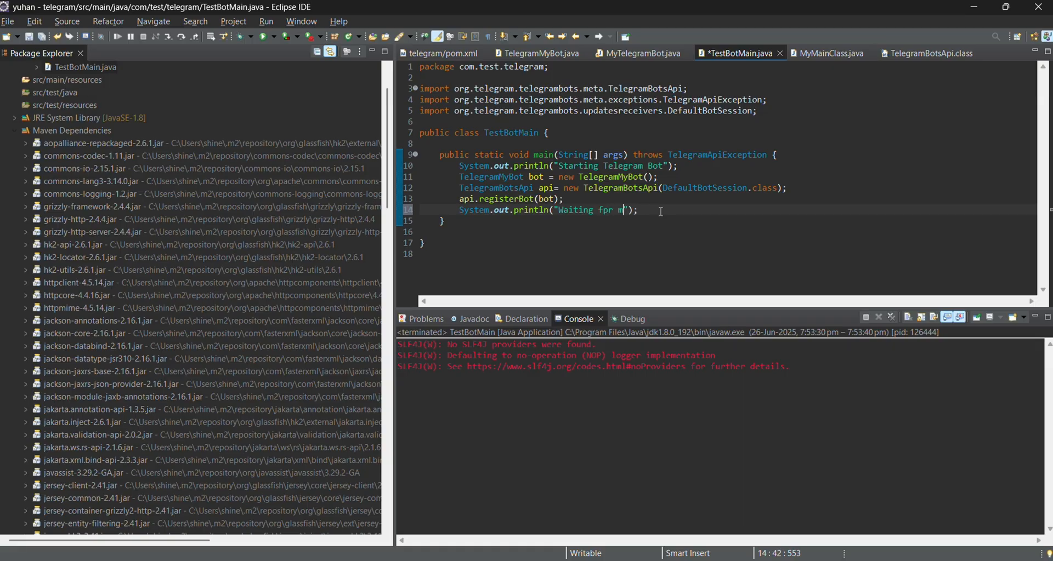
text(for)
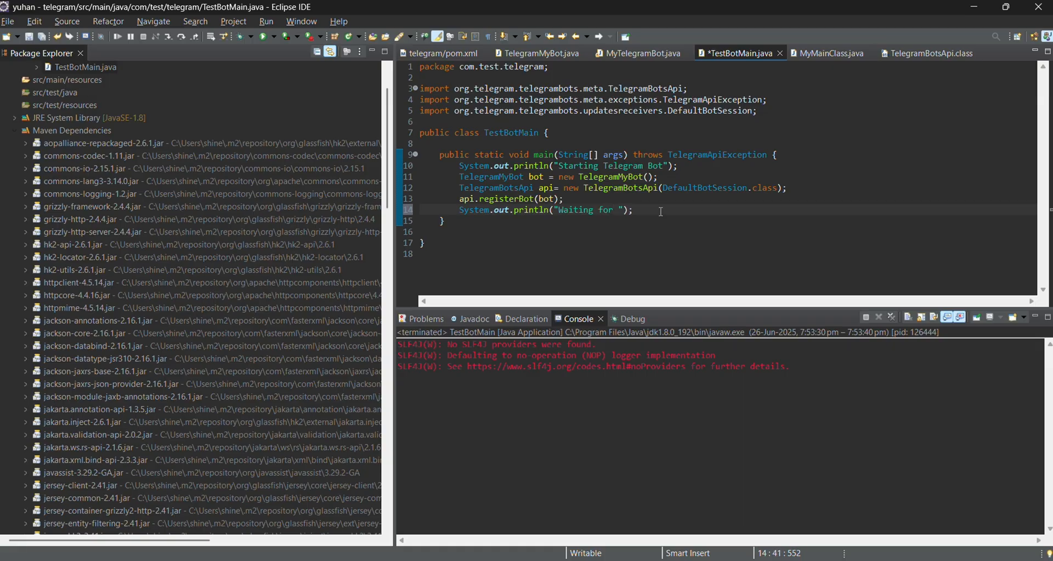
text(Messages)
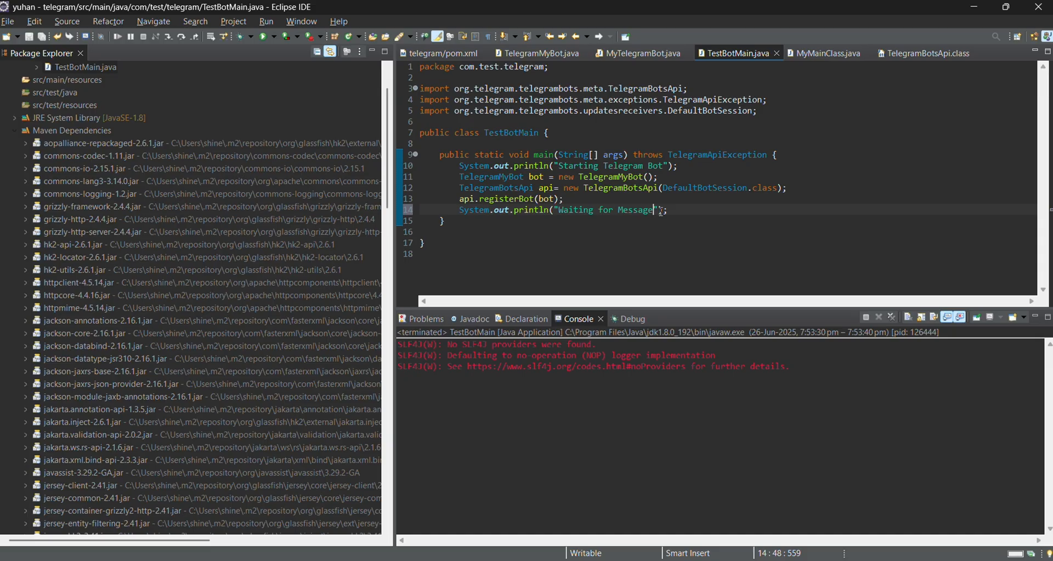
Open the editor context menu to run TestBotMain as a Java application.
right_click(653, 210)
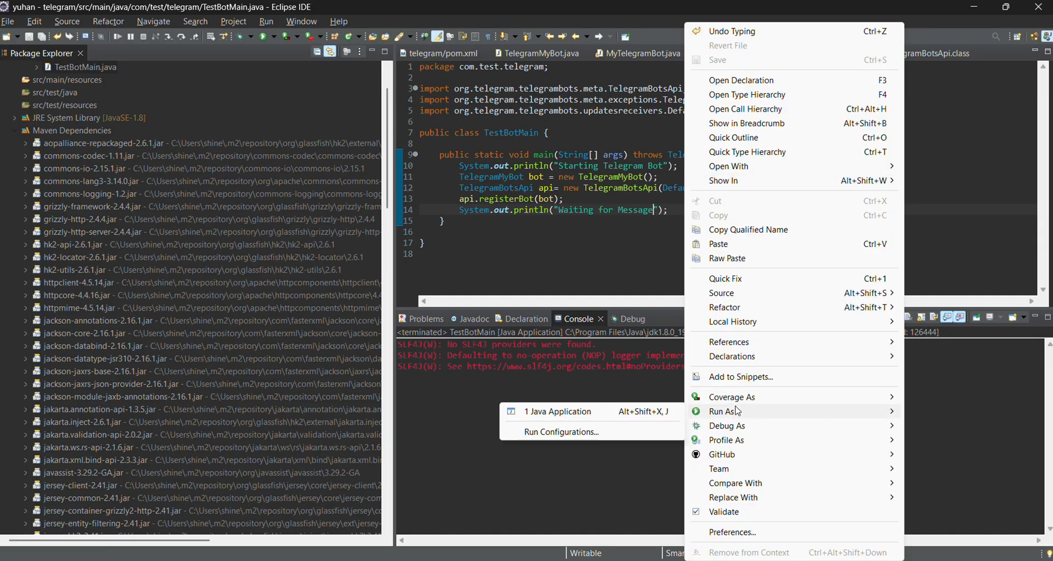
mouse_move(651, 417)
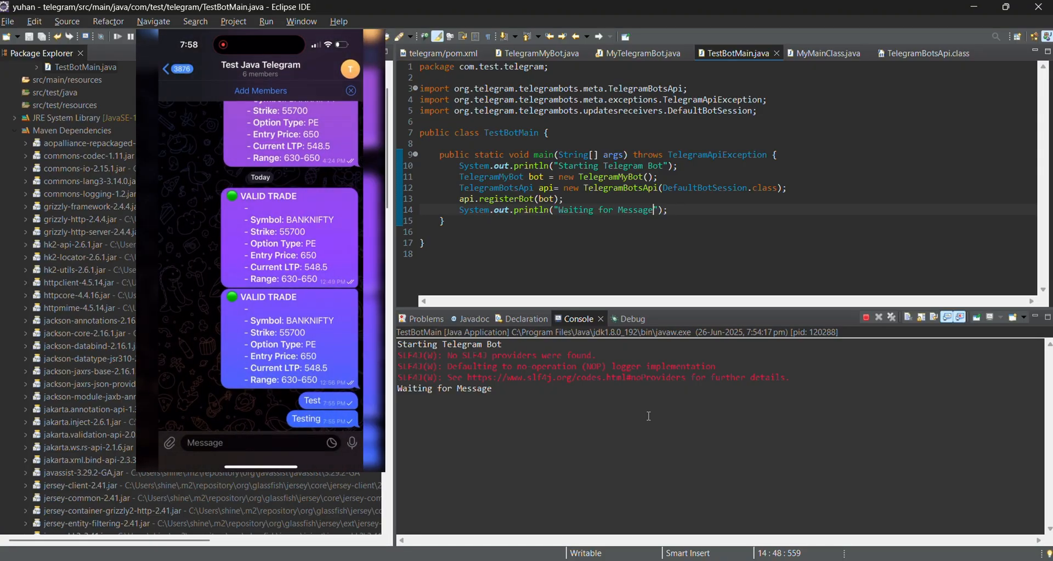
Add Testbot to the Test Java Telegram group by searching its name.
click(260, 91)
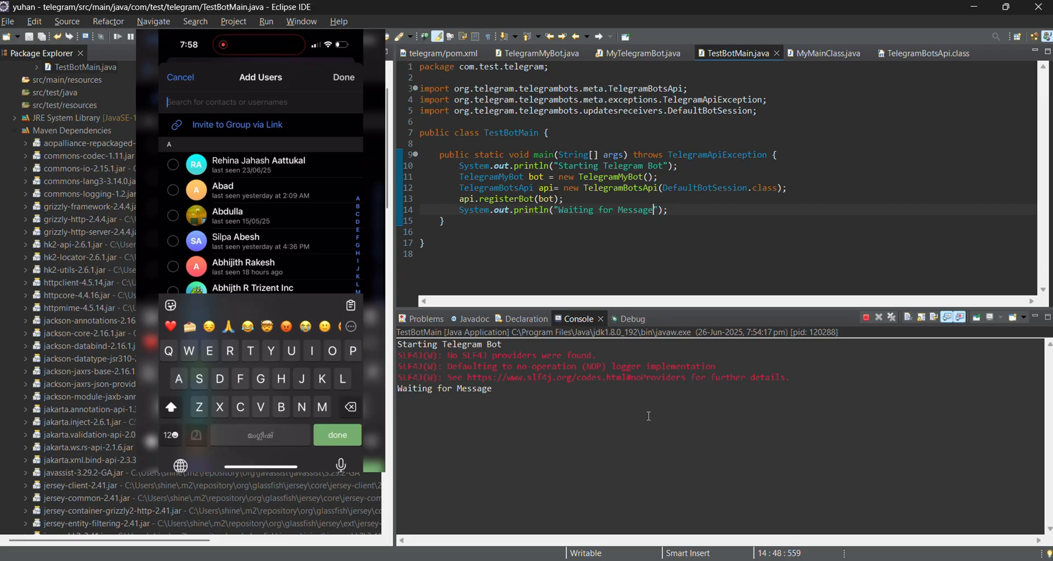
text(TestBo)
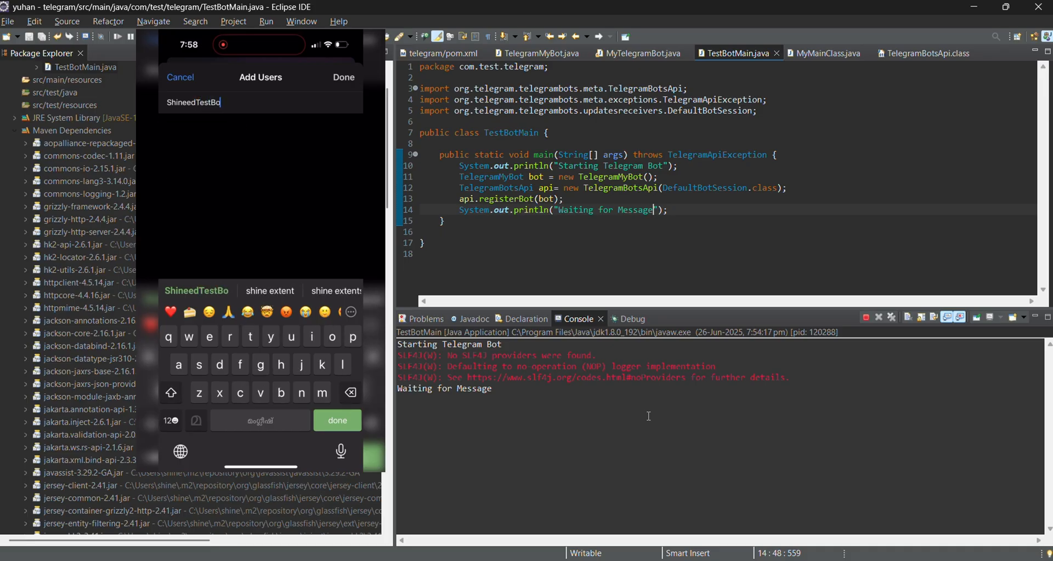
text(t)
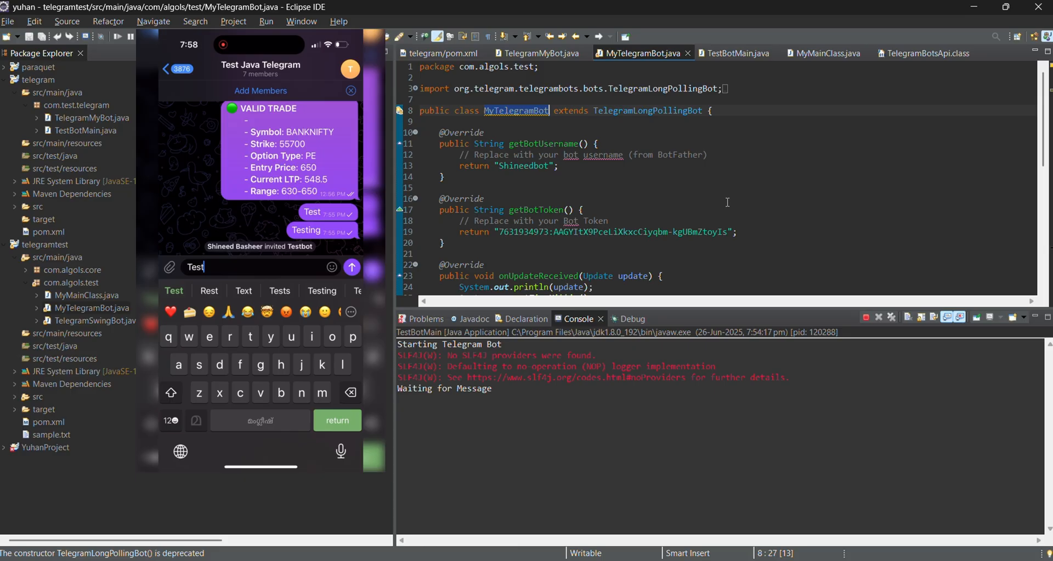
Send the message "Test" to the Test Java Telegram group.
click(351, 267)
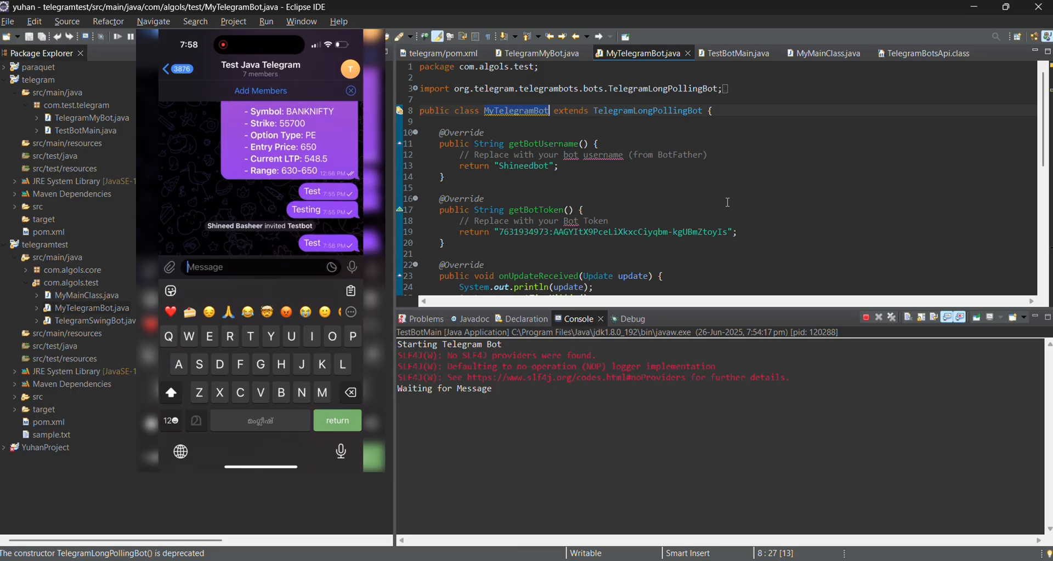